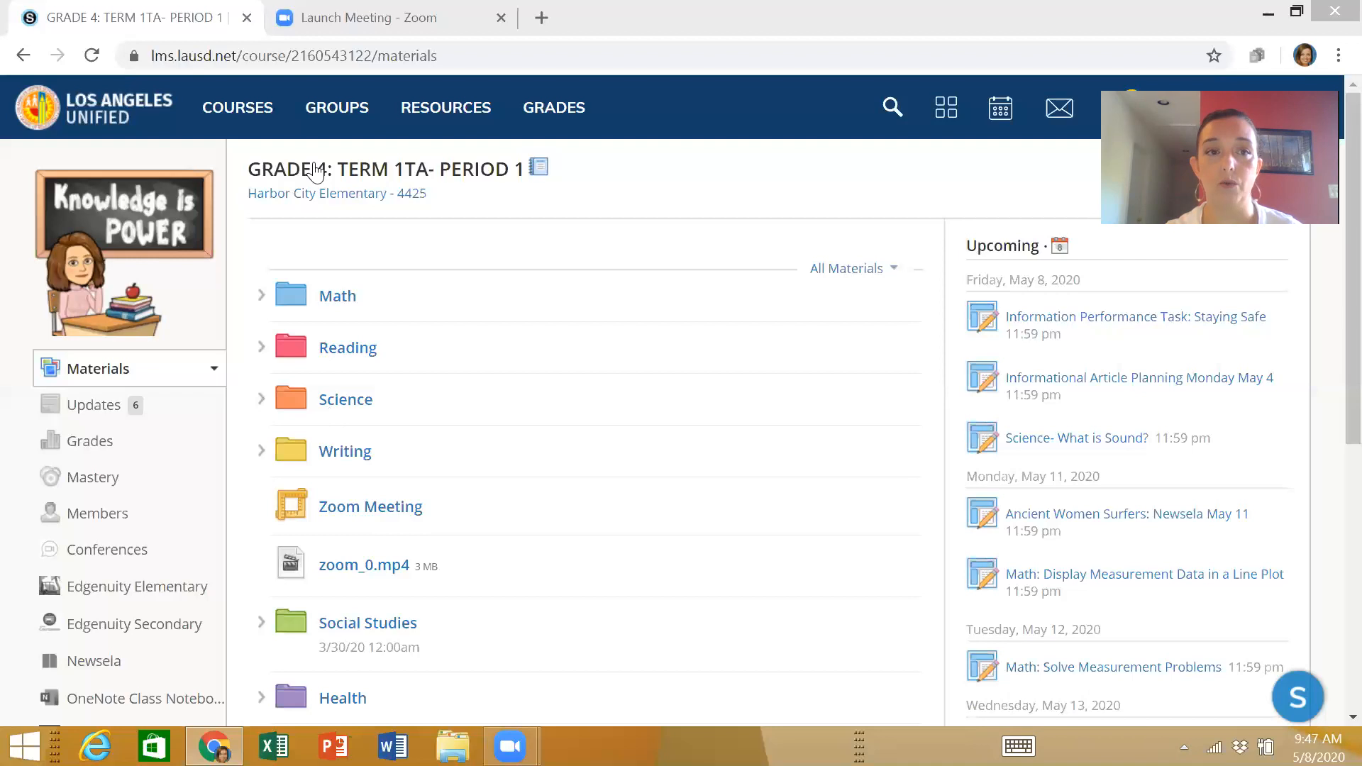
mouse_move(234, 117)
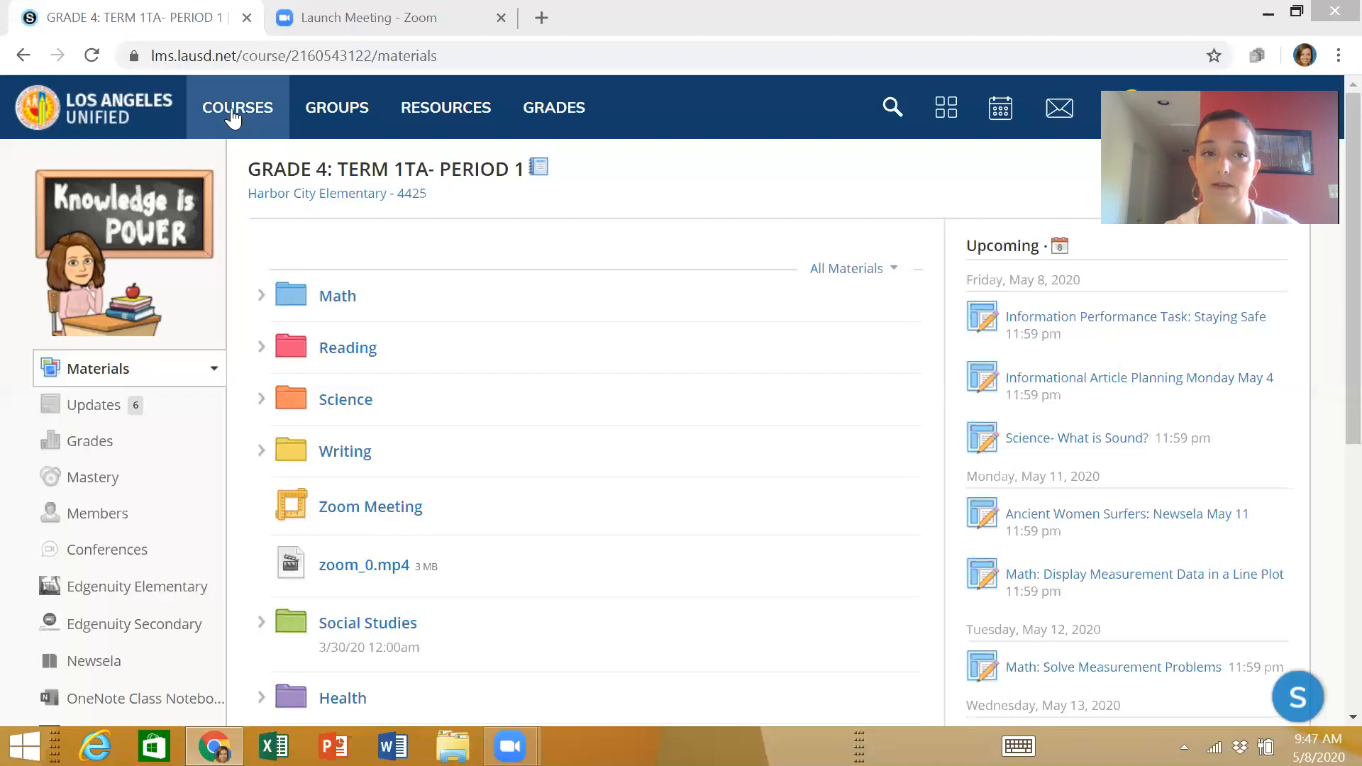
Step: Return to the Grade 4 course page from the enrolled courses list
click(237, 107)
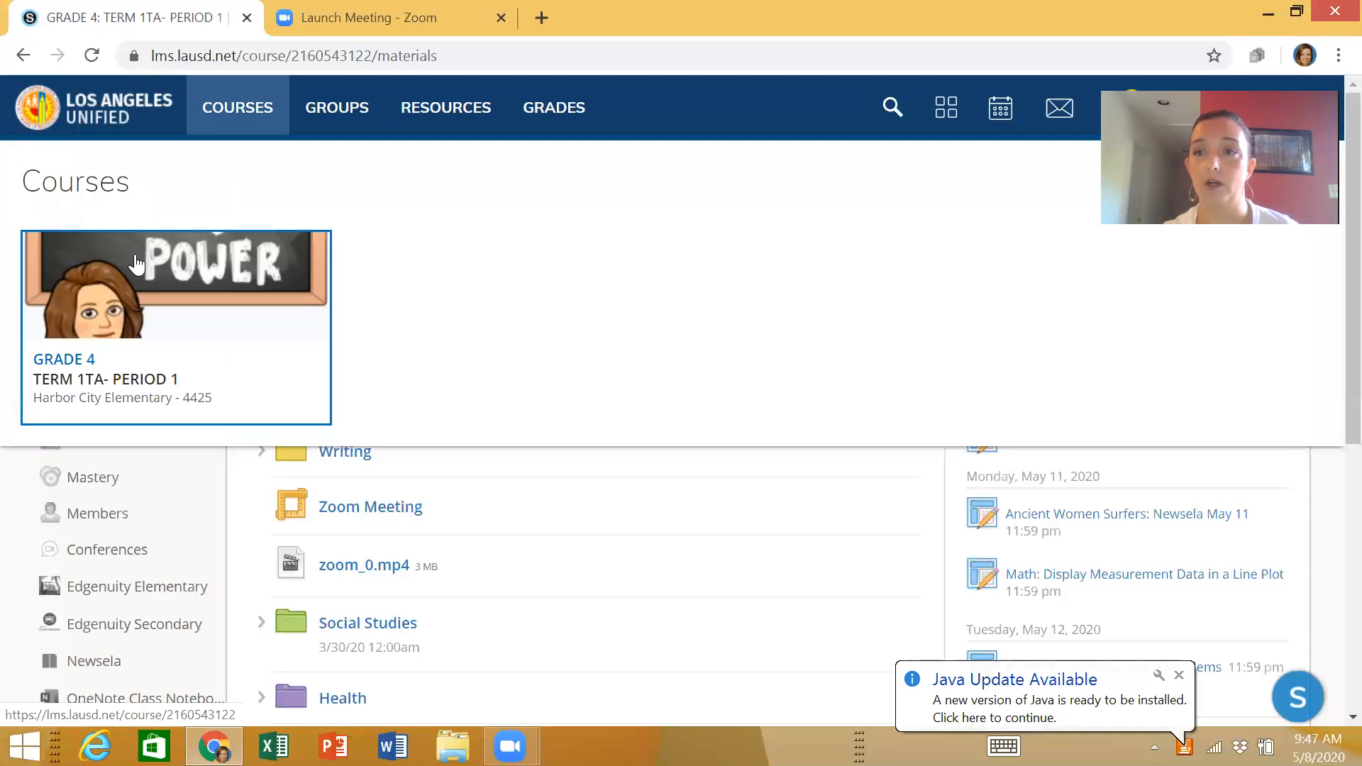
mouse_move(204, 258)
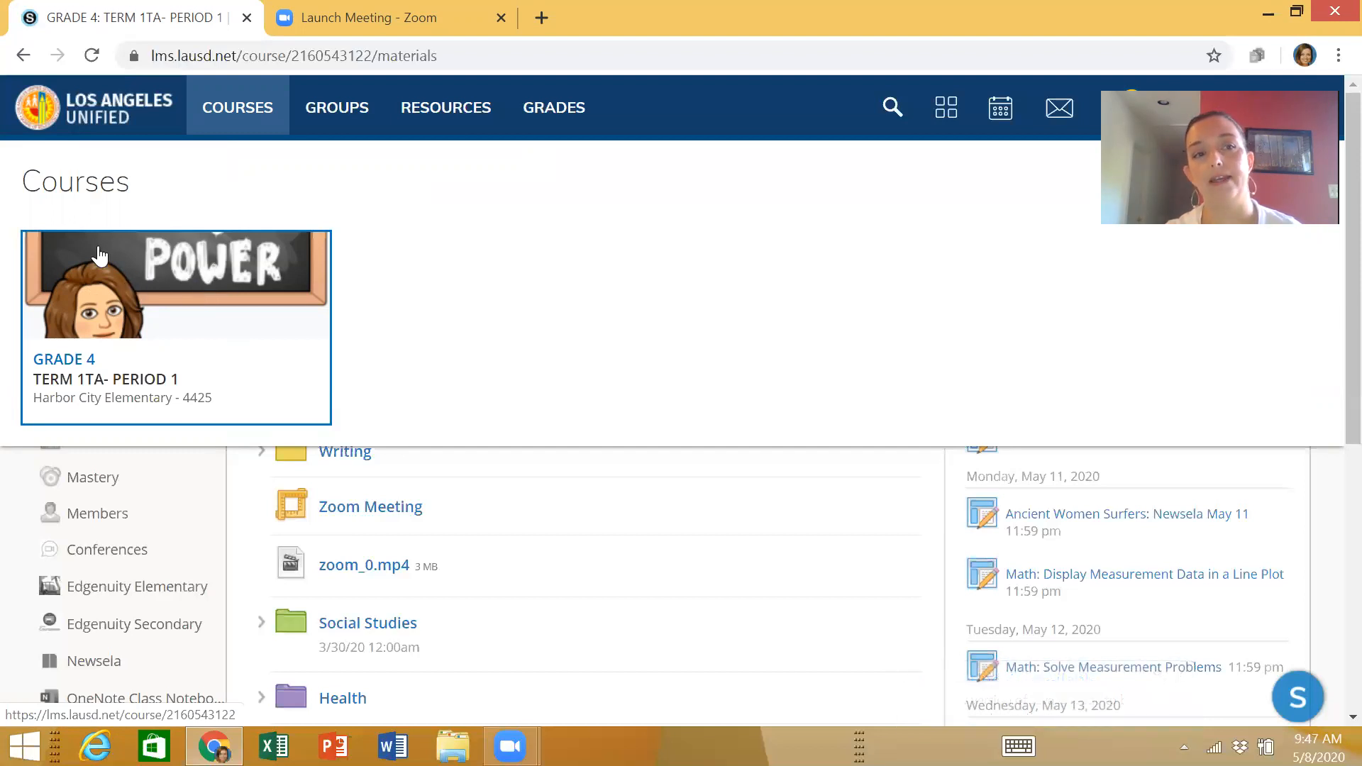
mouse_move(121, 302)
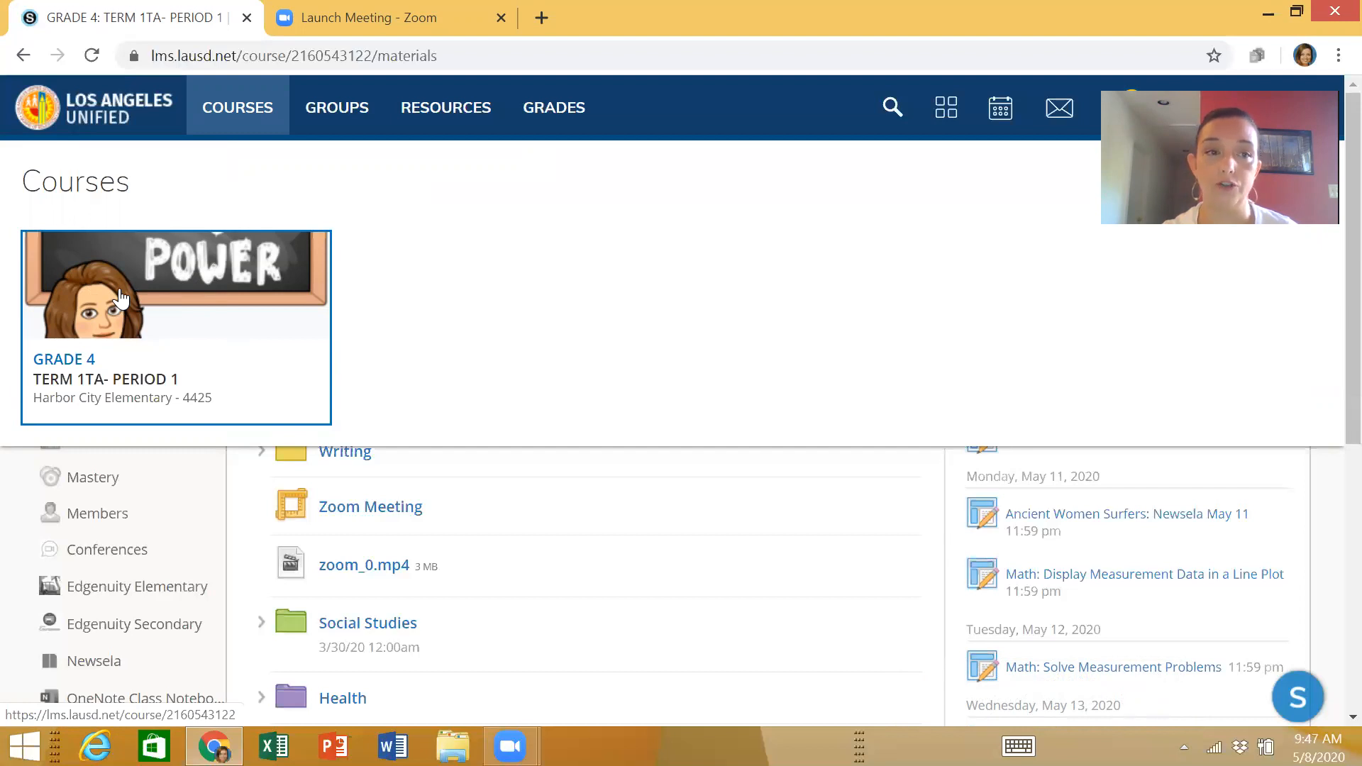
click(125, 299)
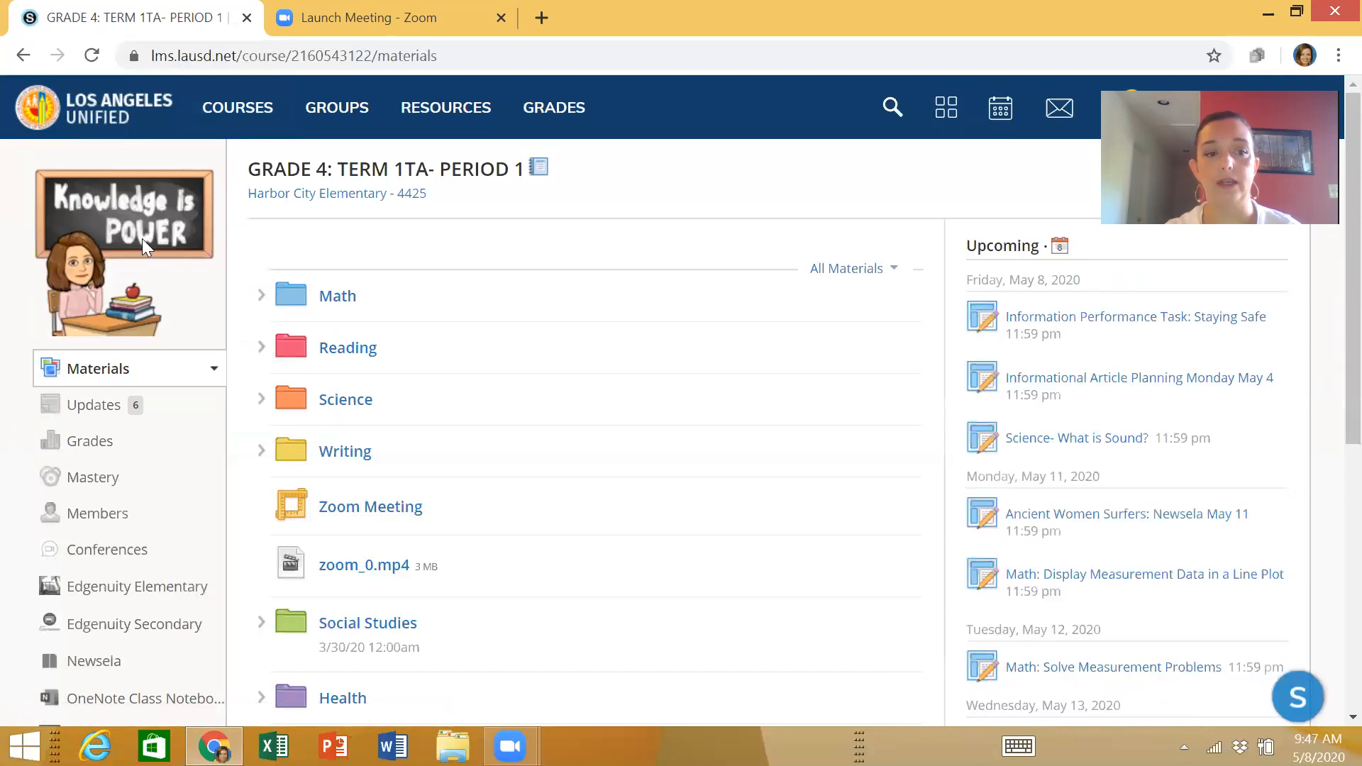
mouse_move(122, 690)
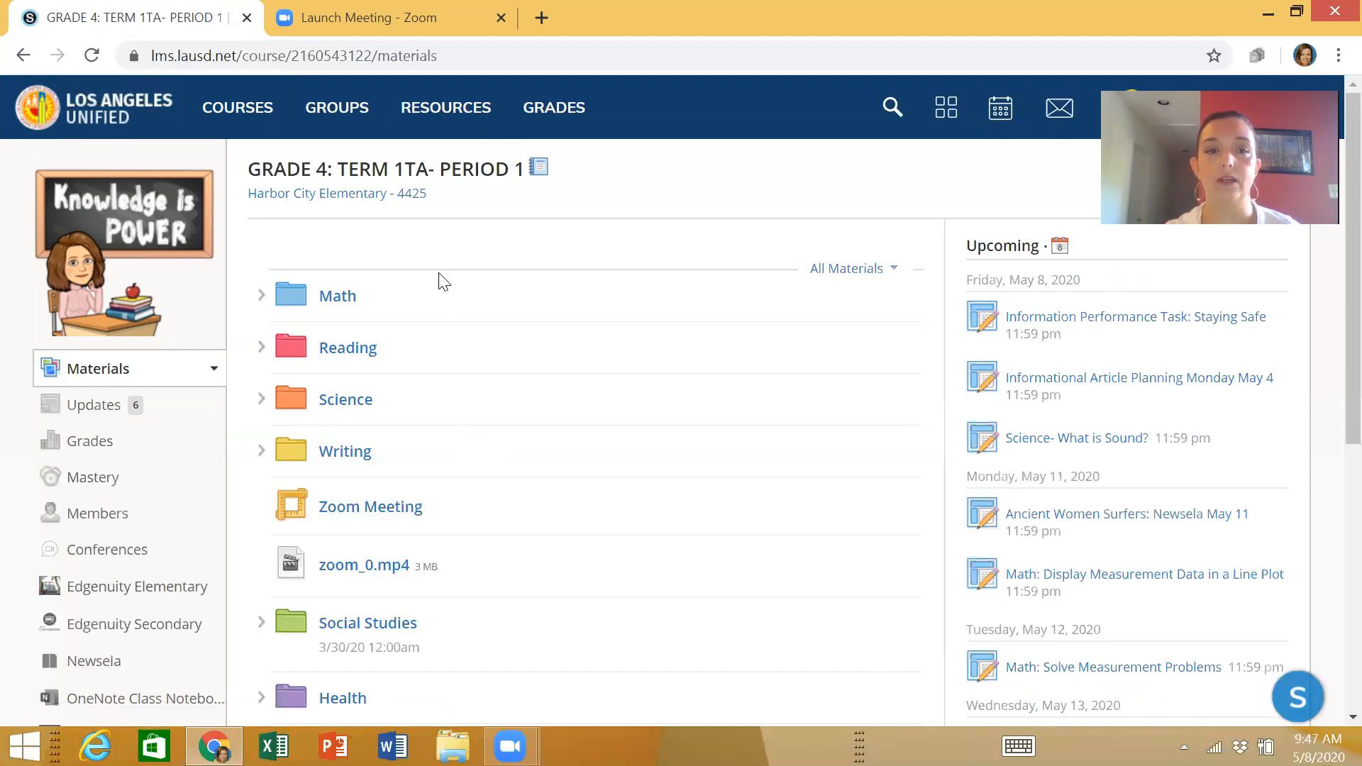
mouse_move(457, 652)
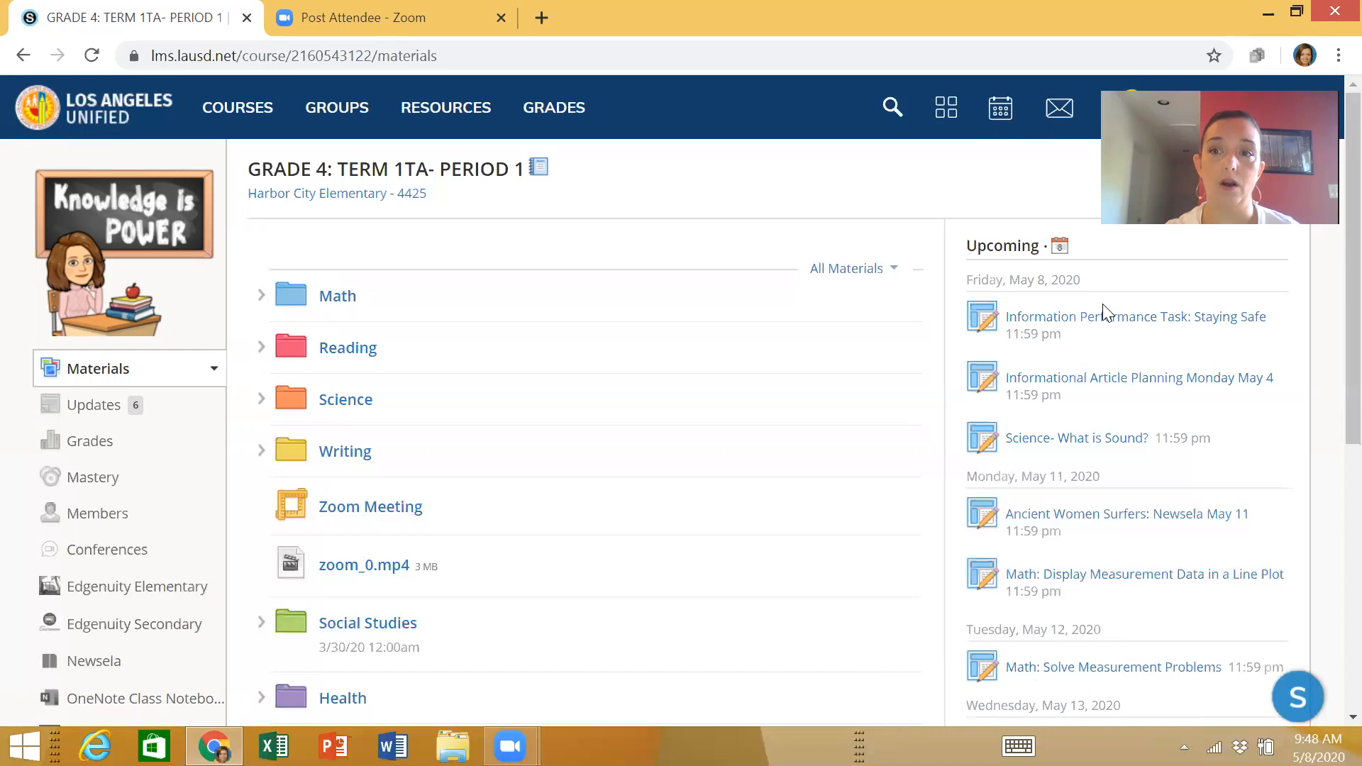
mouse_move(1103, 338)
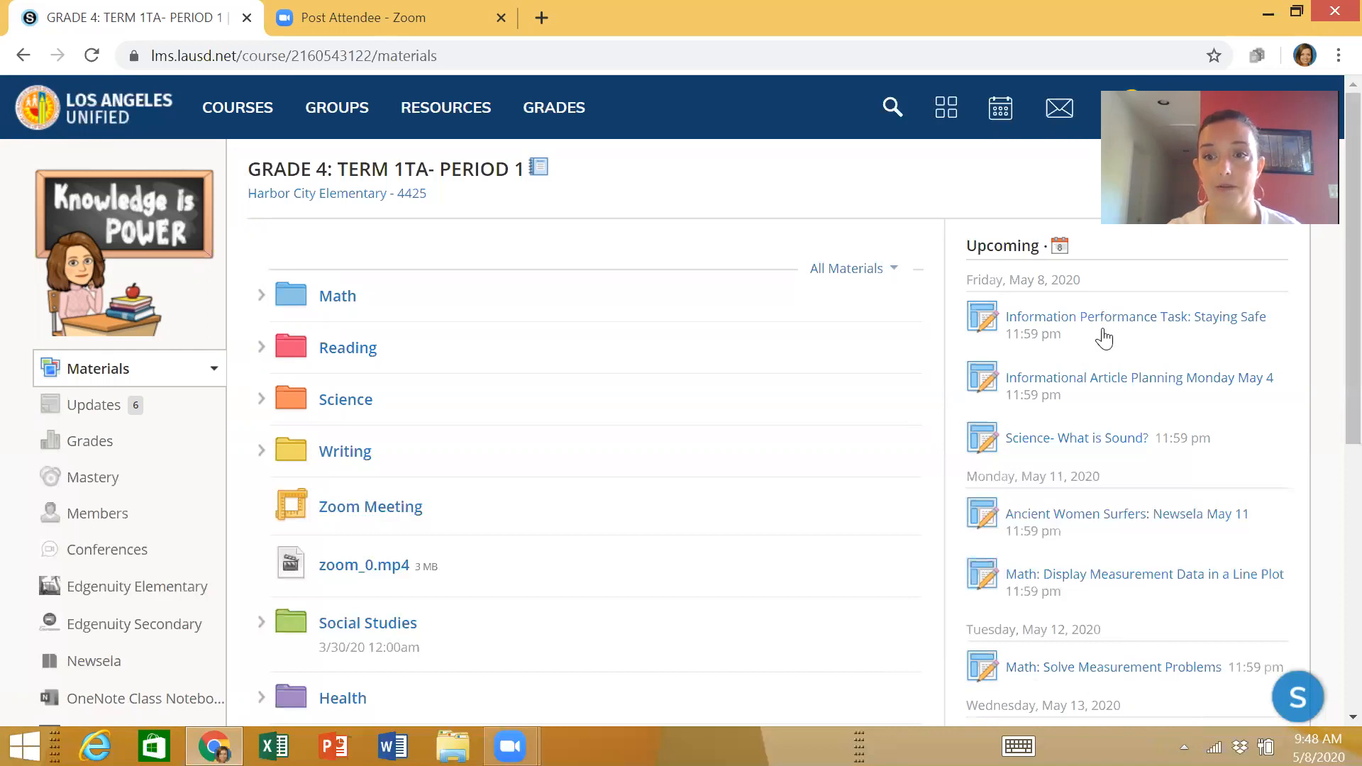
scroll(down, 3)
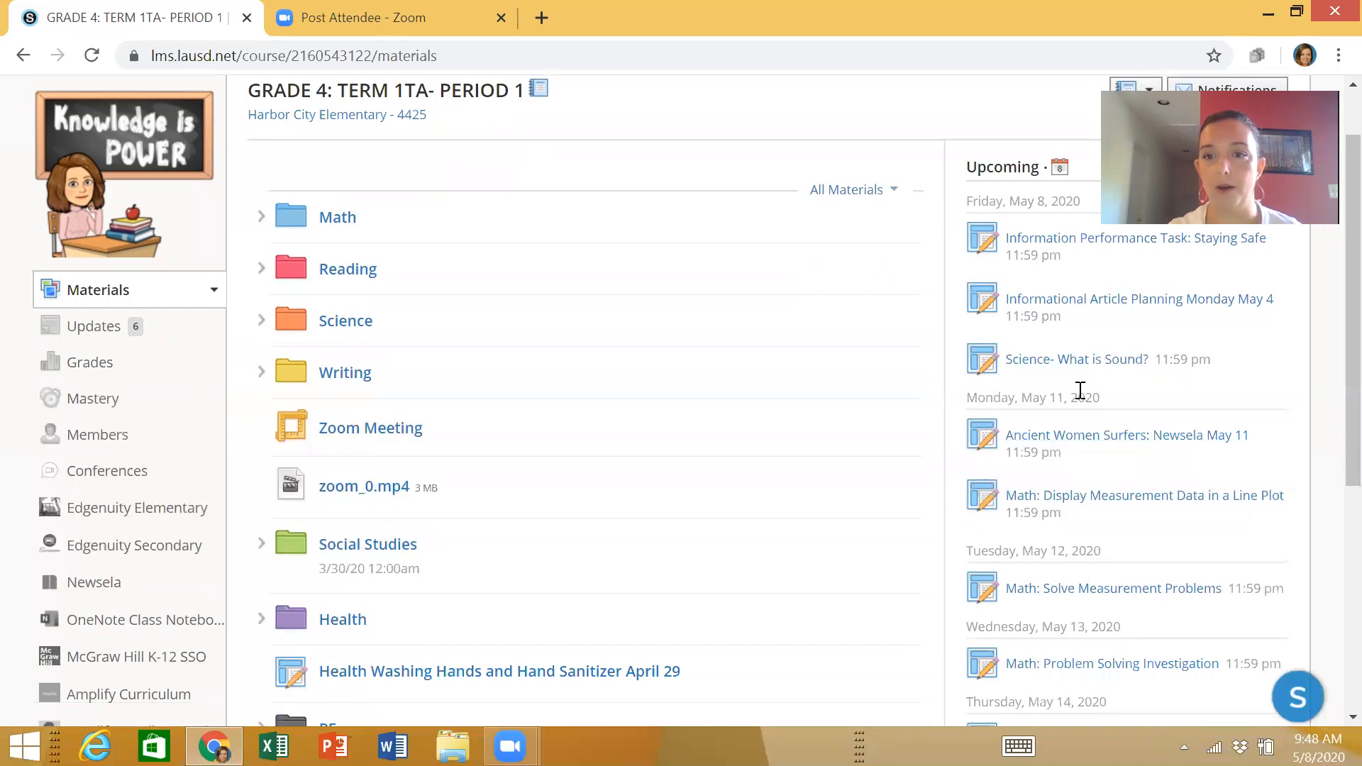
mouse_move(1149, 420)
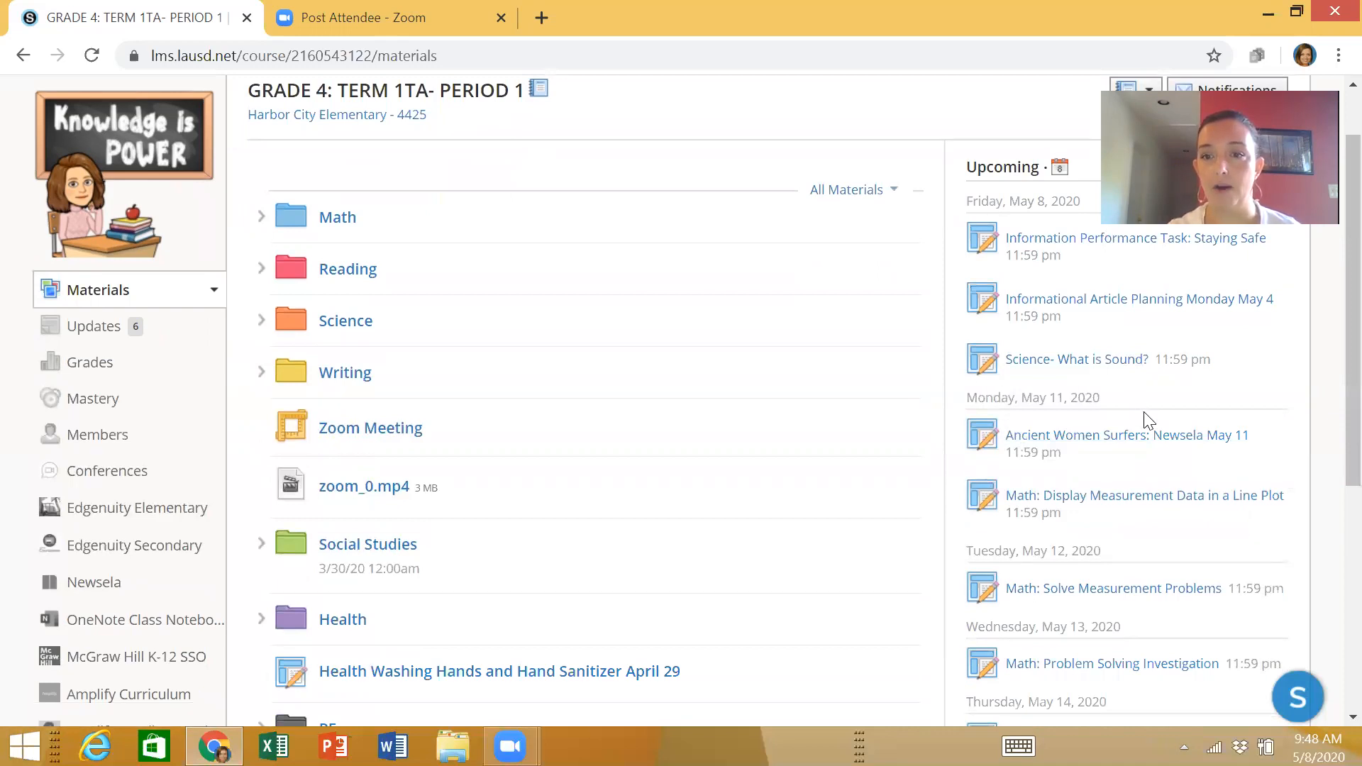
mouse_move(1160, 493)
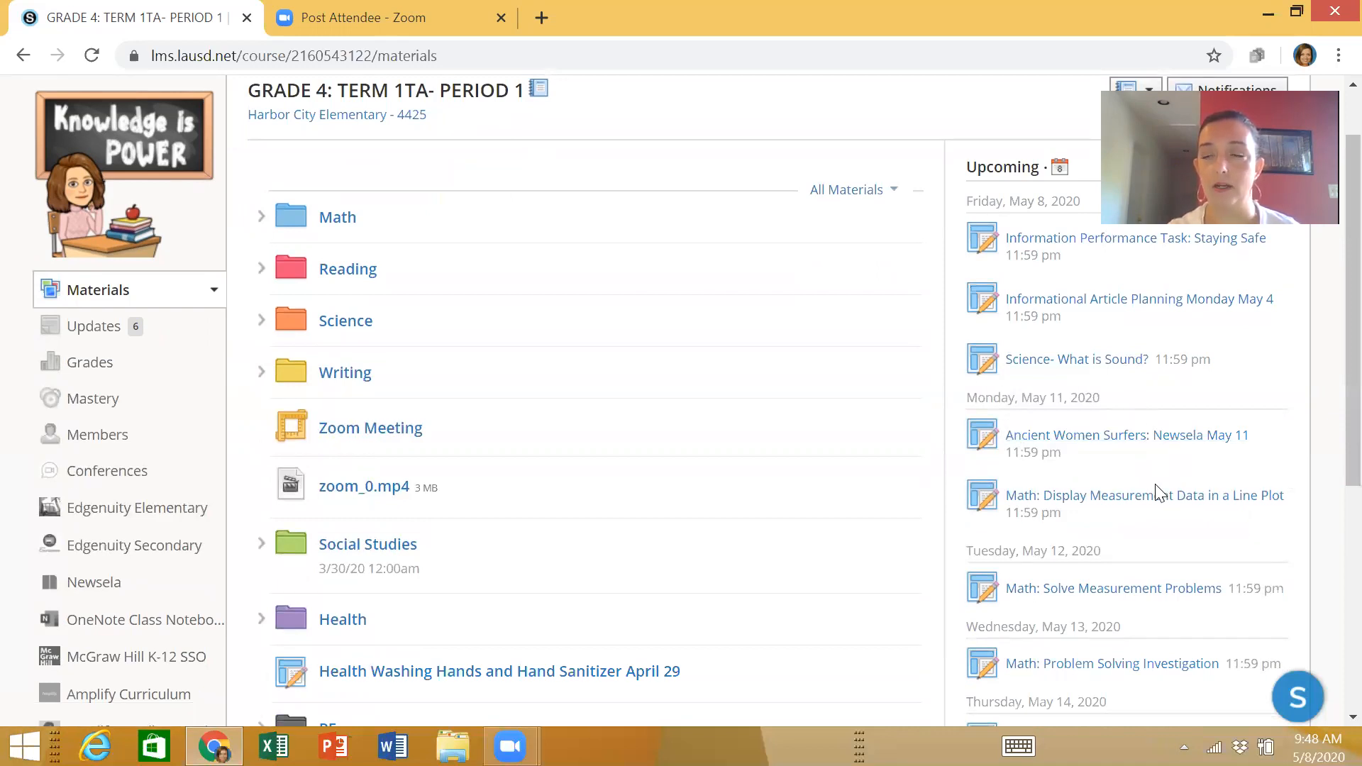
mouse_move(1132, 454)
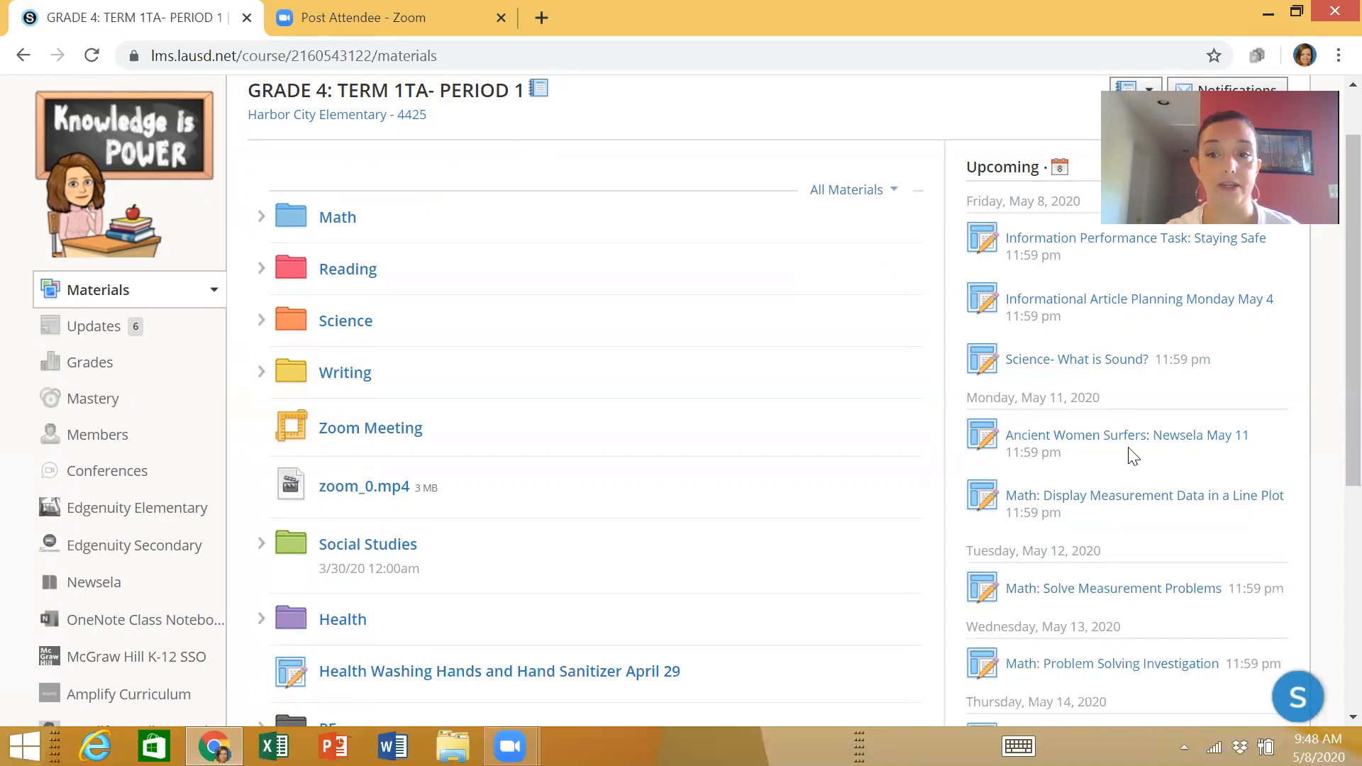
mouse_move(1125, 449)
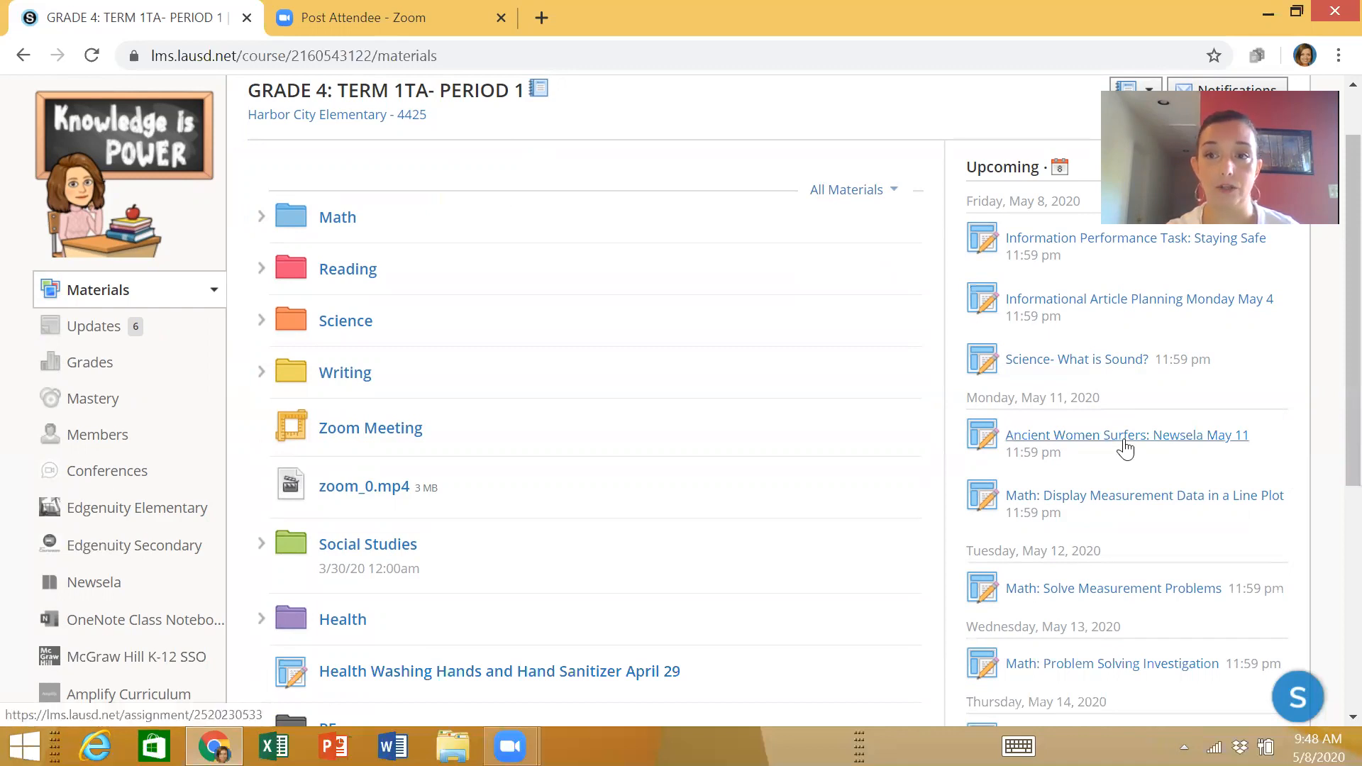
mouse_move(1128, 468)
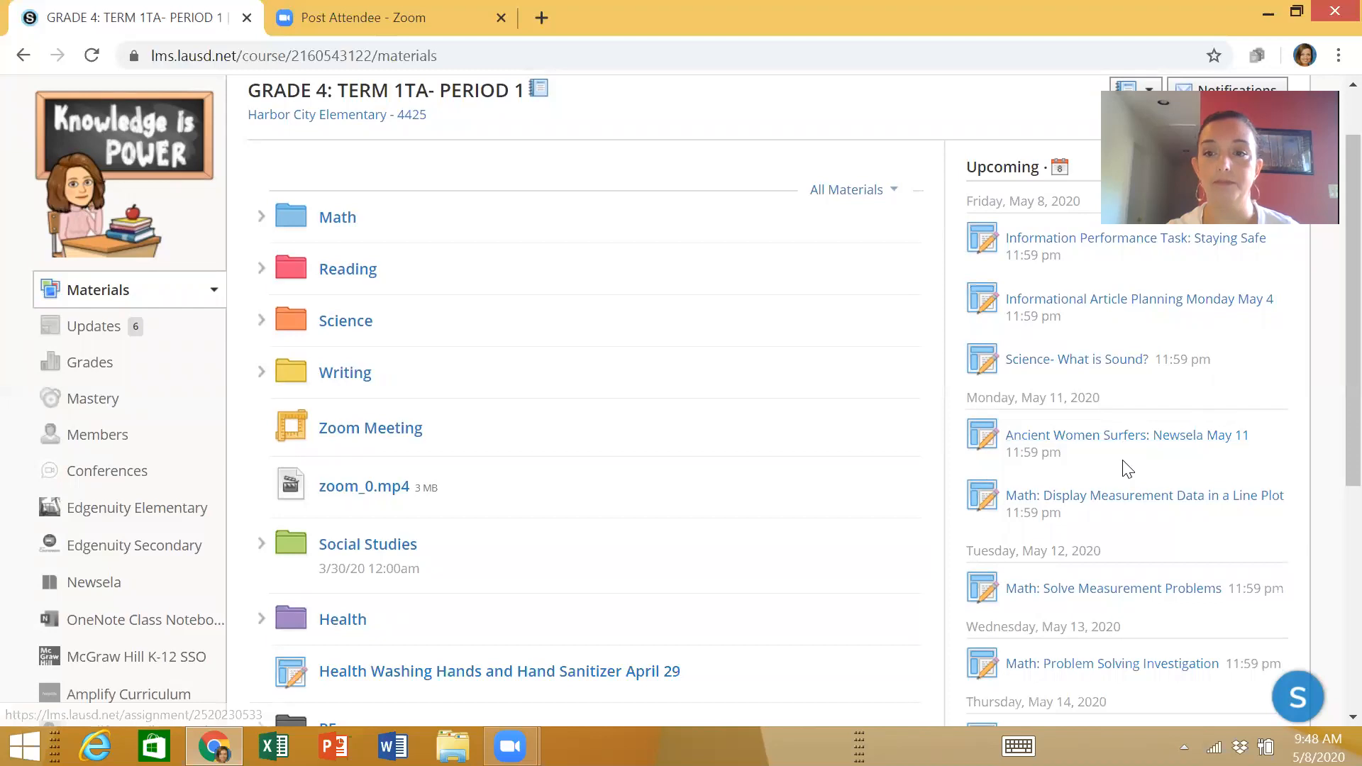
mouse_move(1126, 510)
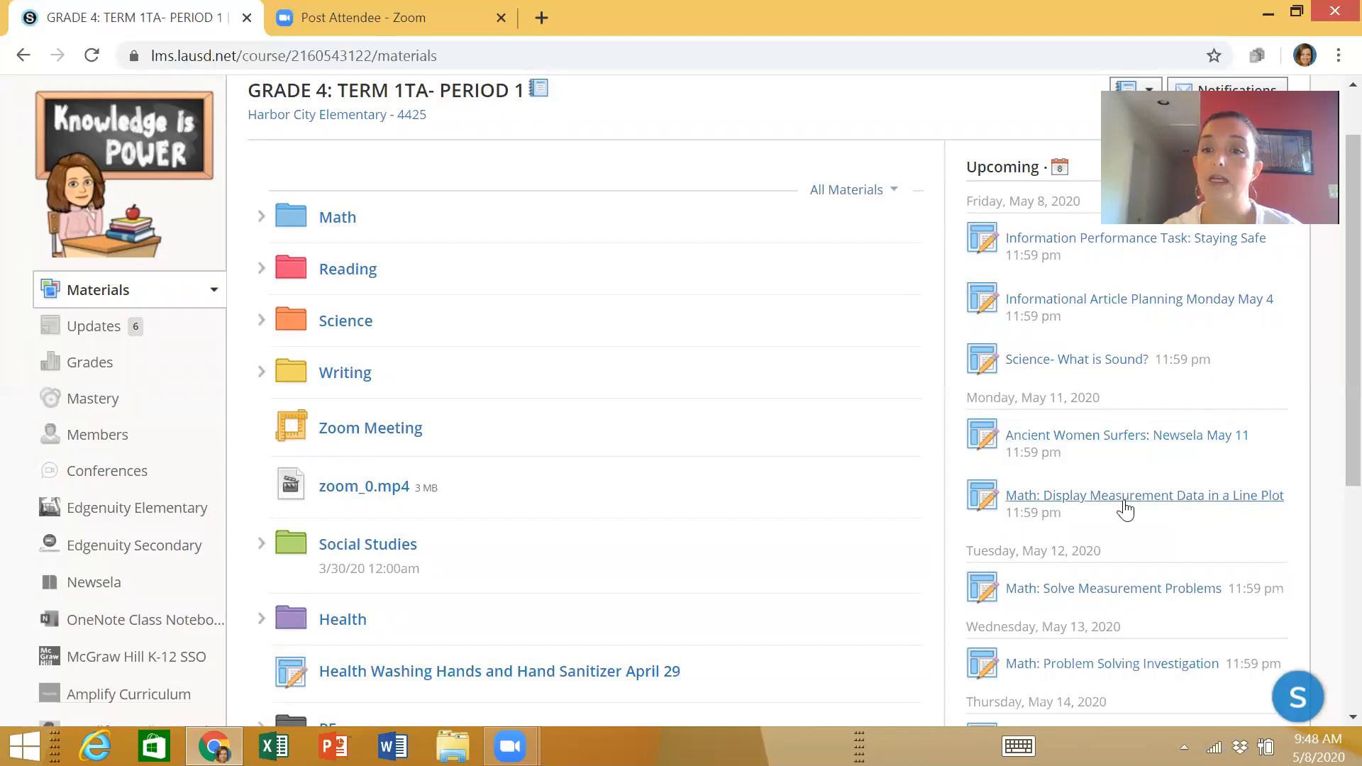
mouse_move(1126, 508)
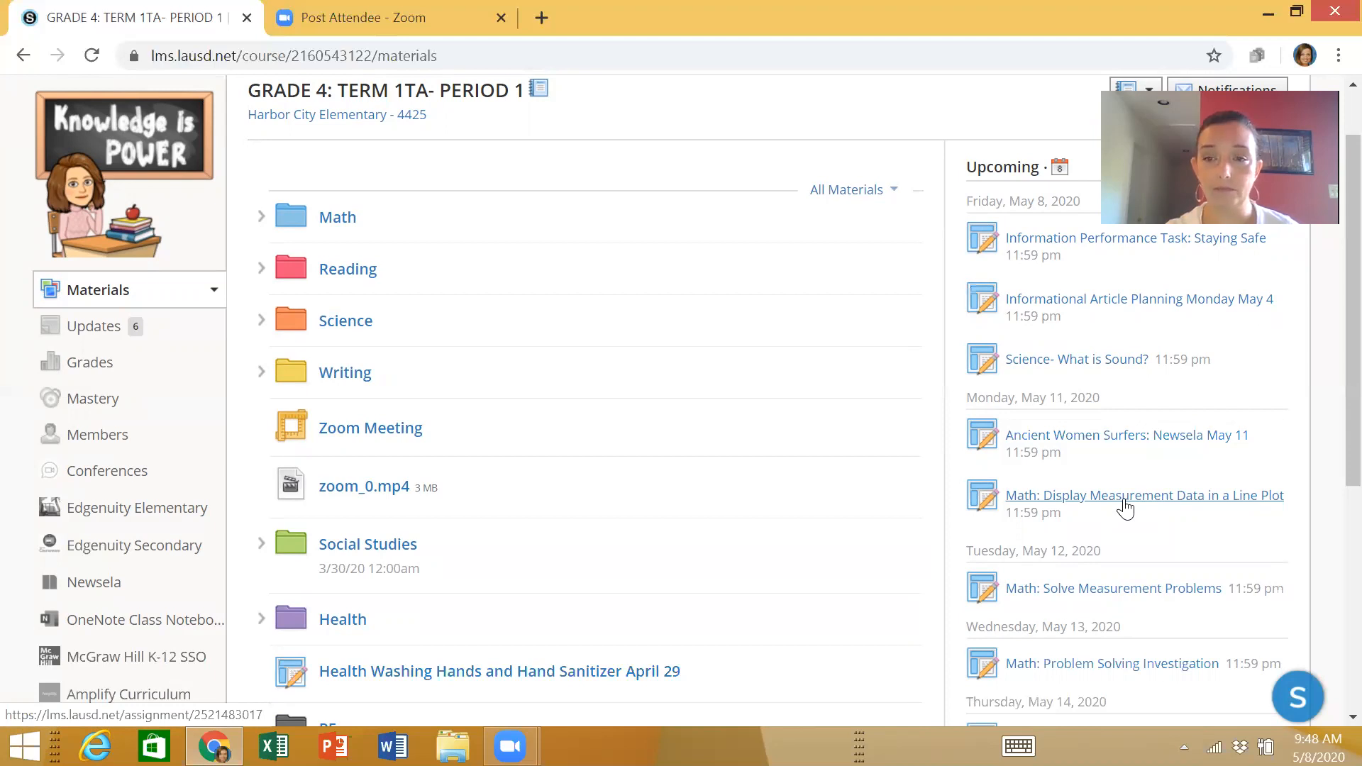
Step: Open the Math: Display Measurement Data in a Line Plot assignment from the Upcoming sidebar
click(1143, 495)
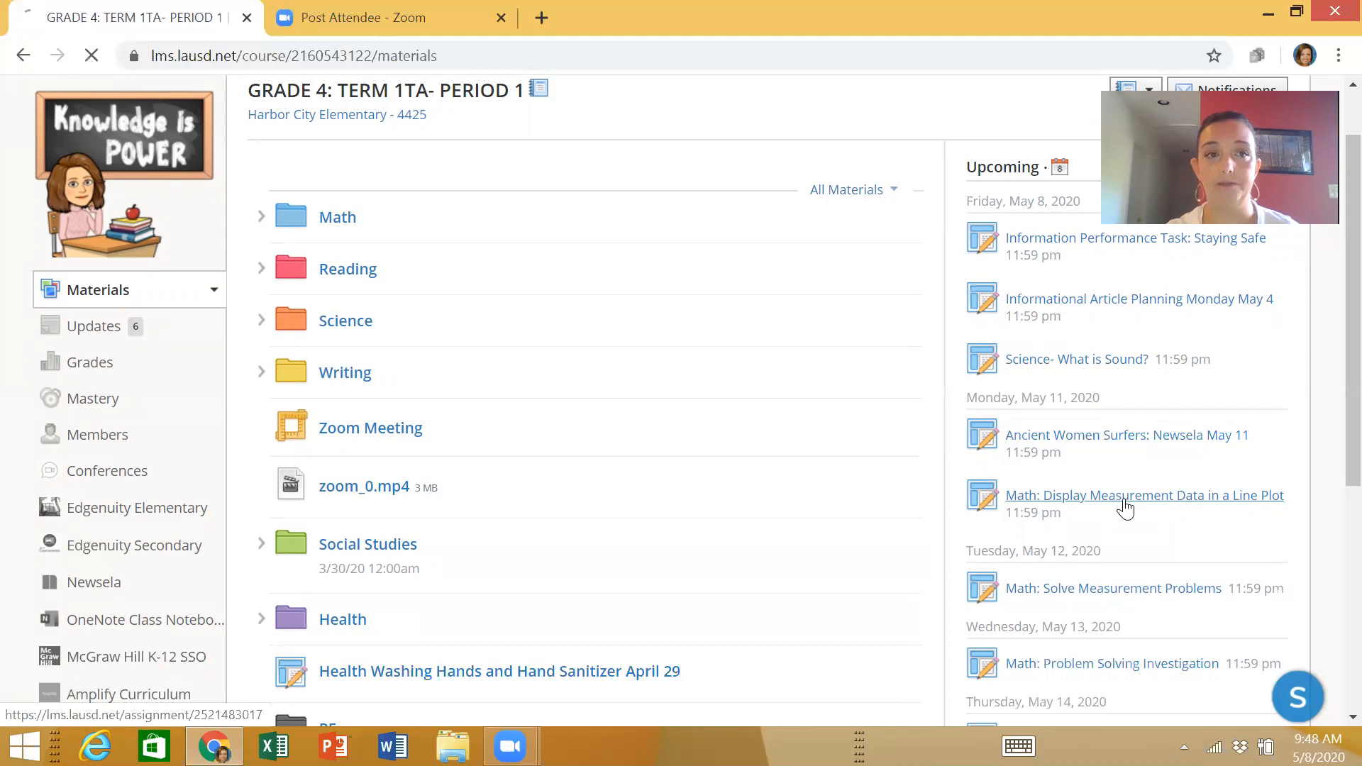
click(1143, 495)
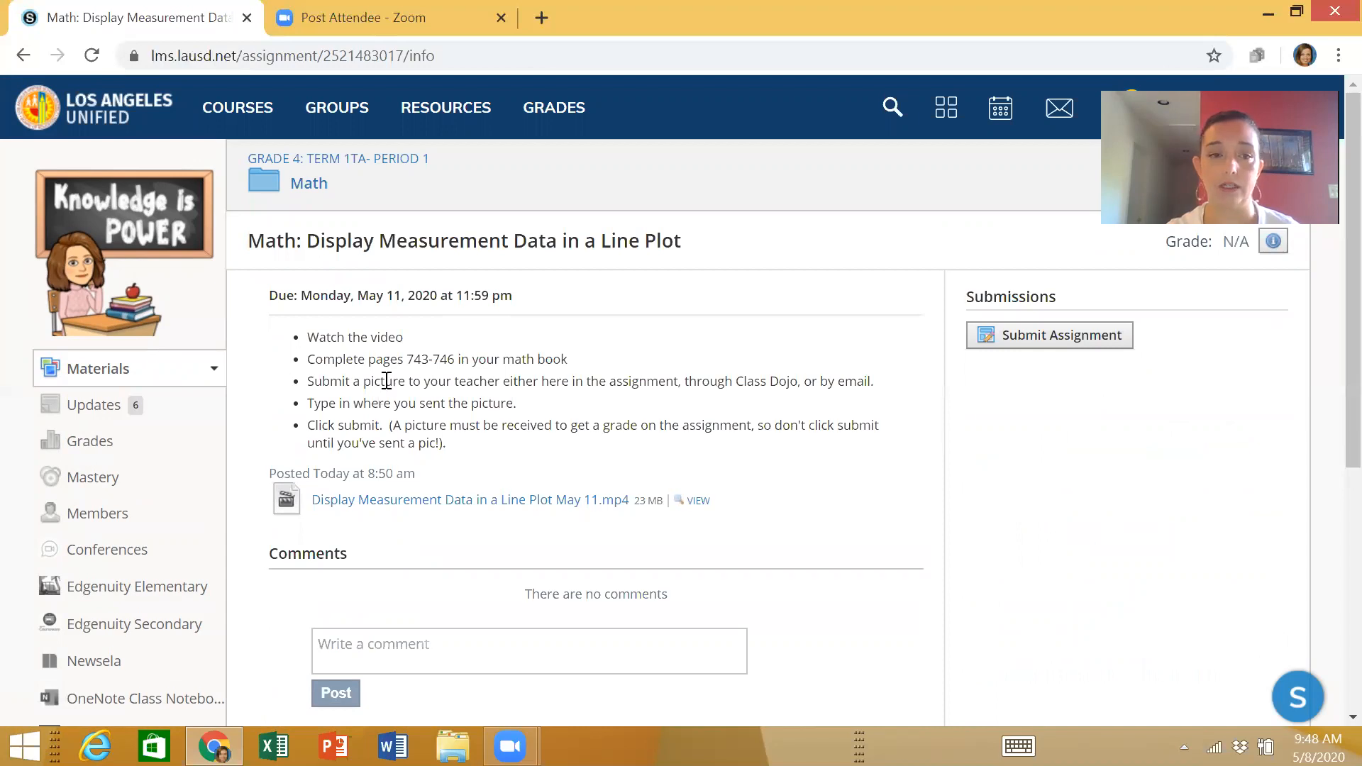
mouse_move(378, 333)
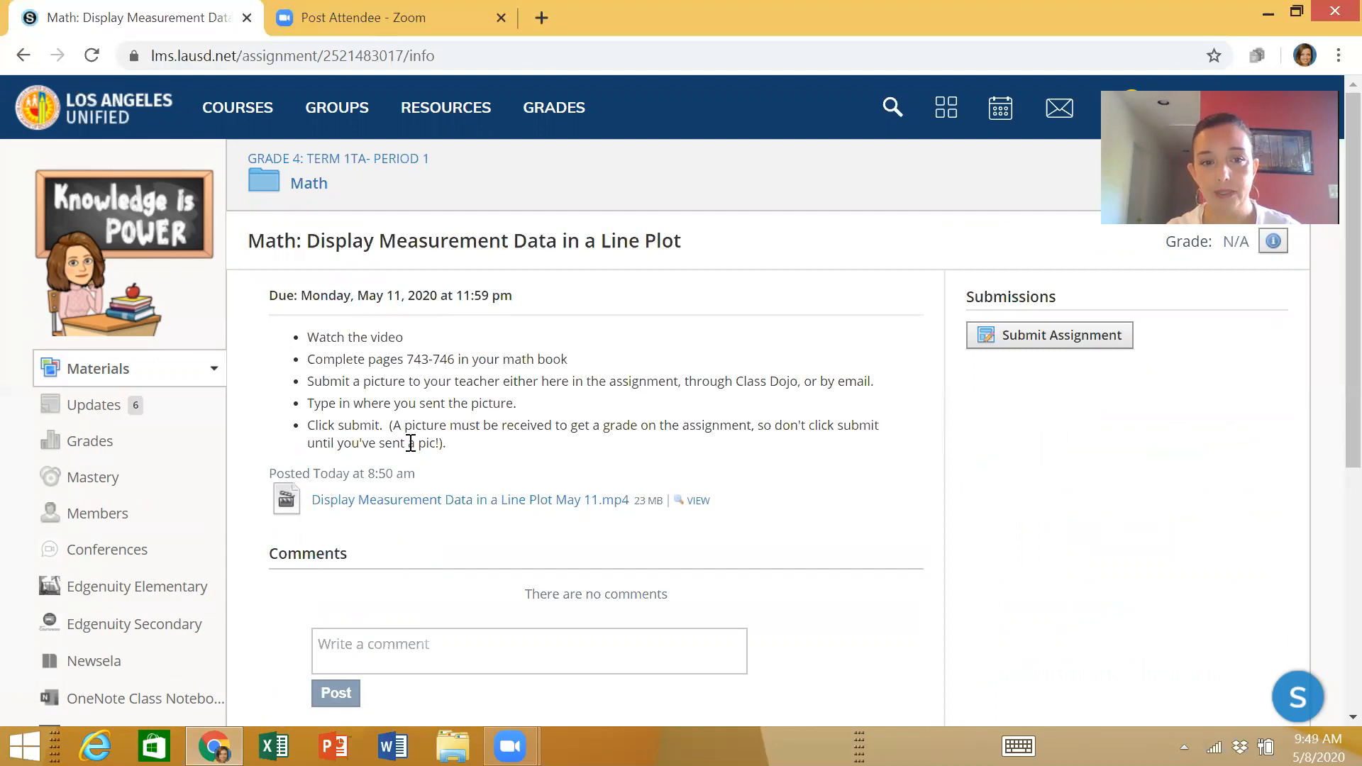
mouse_move(374, 505)
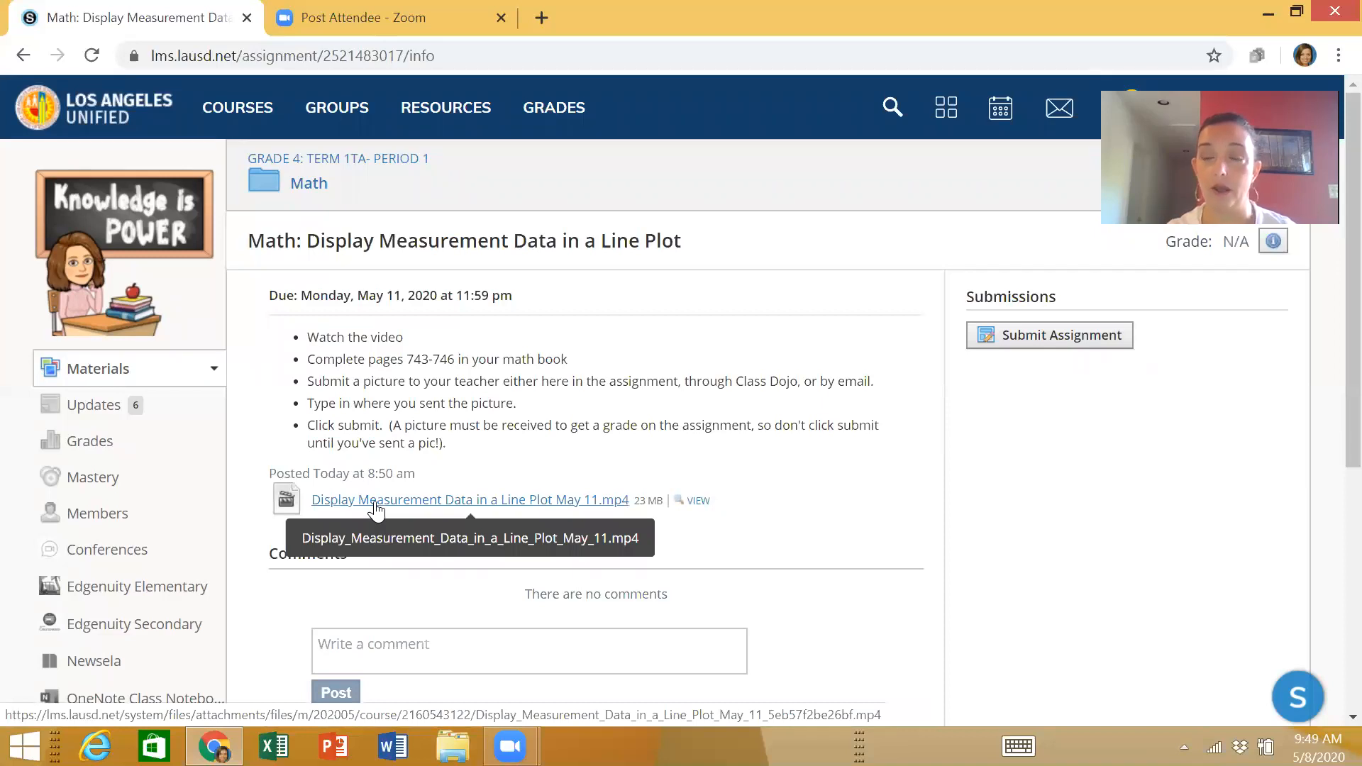
mouse_move(361, 396)
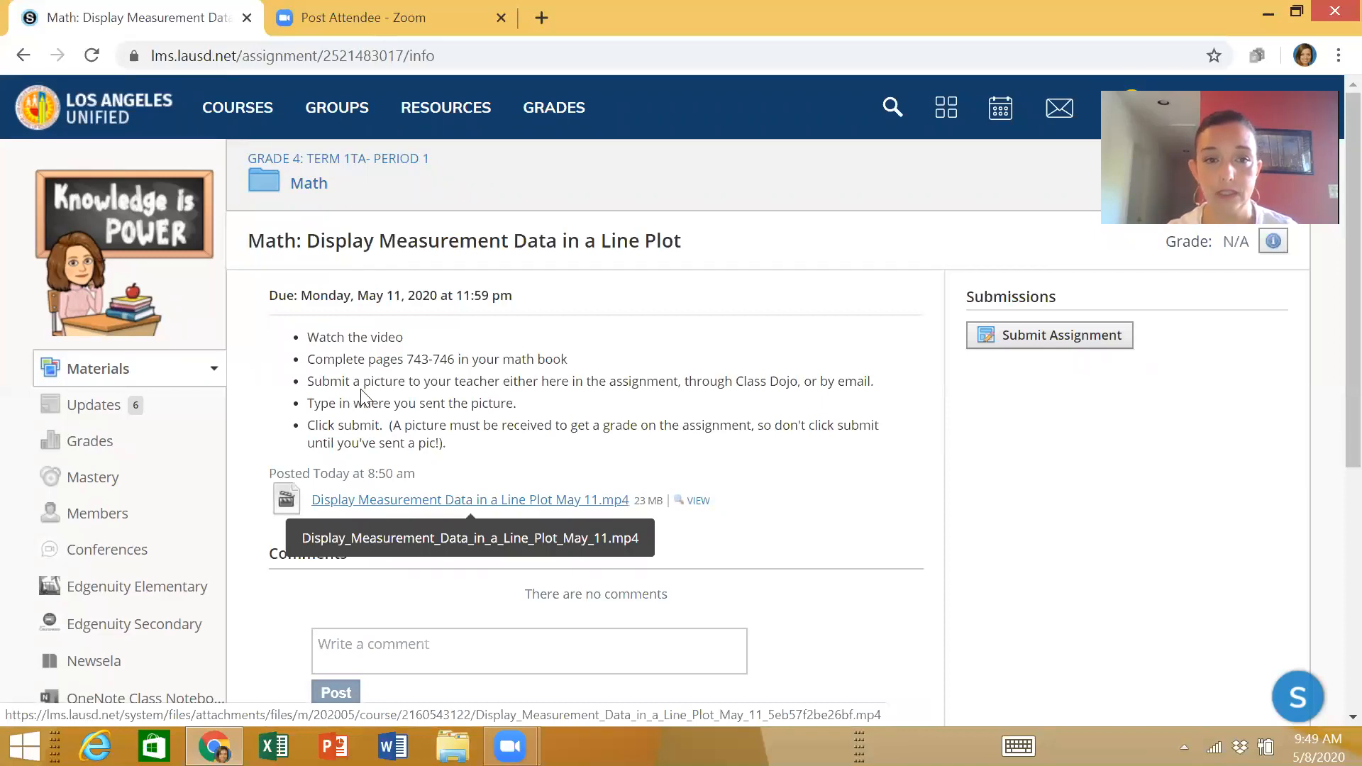
mouse_move(359, 376)
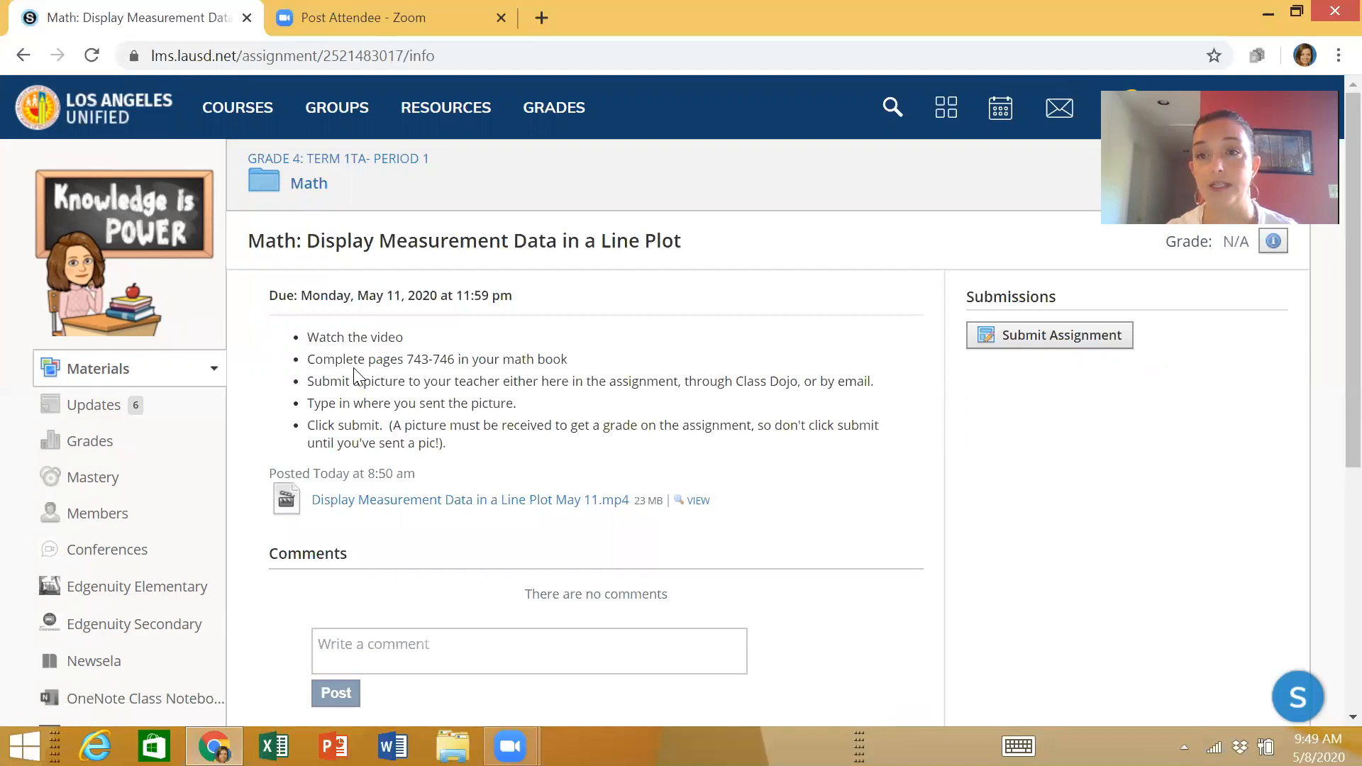
mouse_move(346, 403)
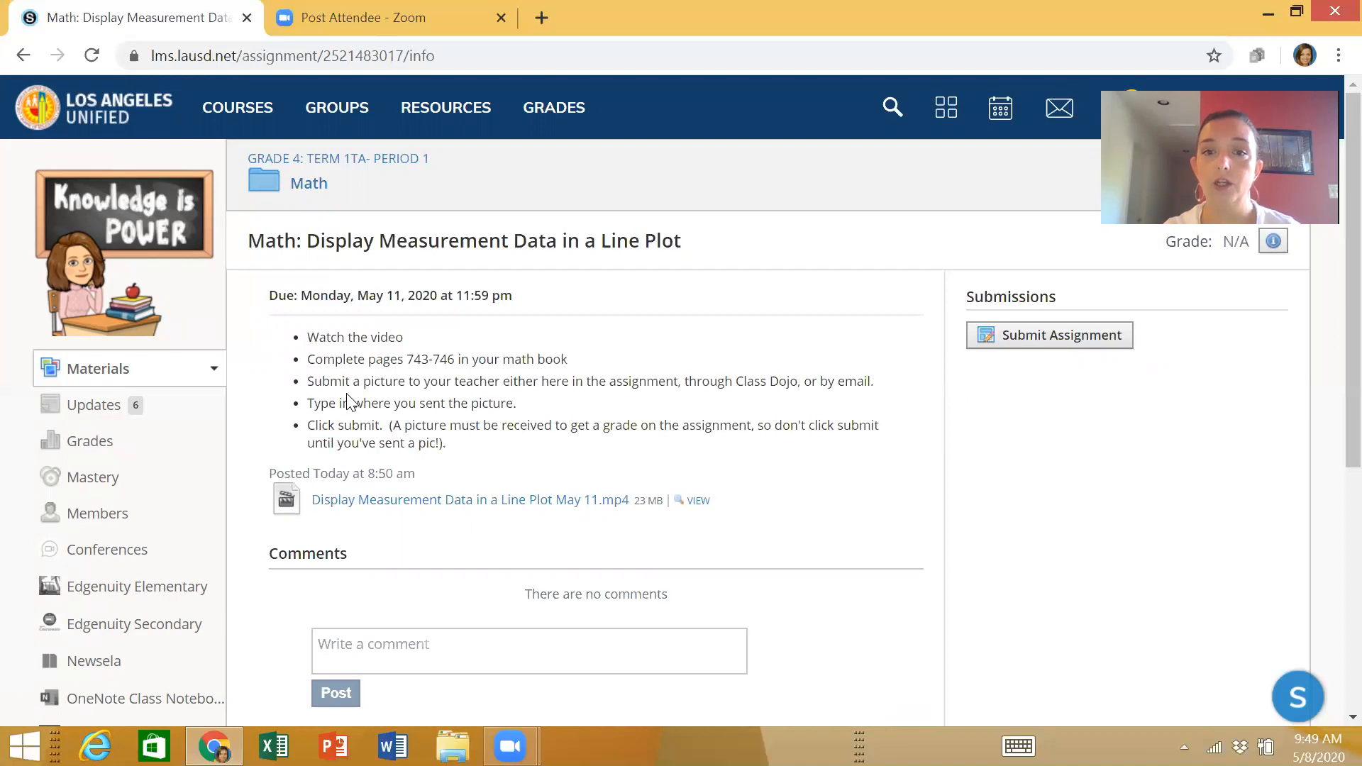
Step: Scroll through the assignment and start submitting work for it
scroll(down, 3)
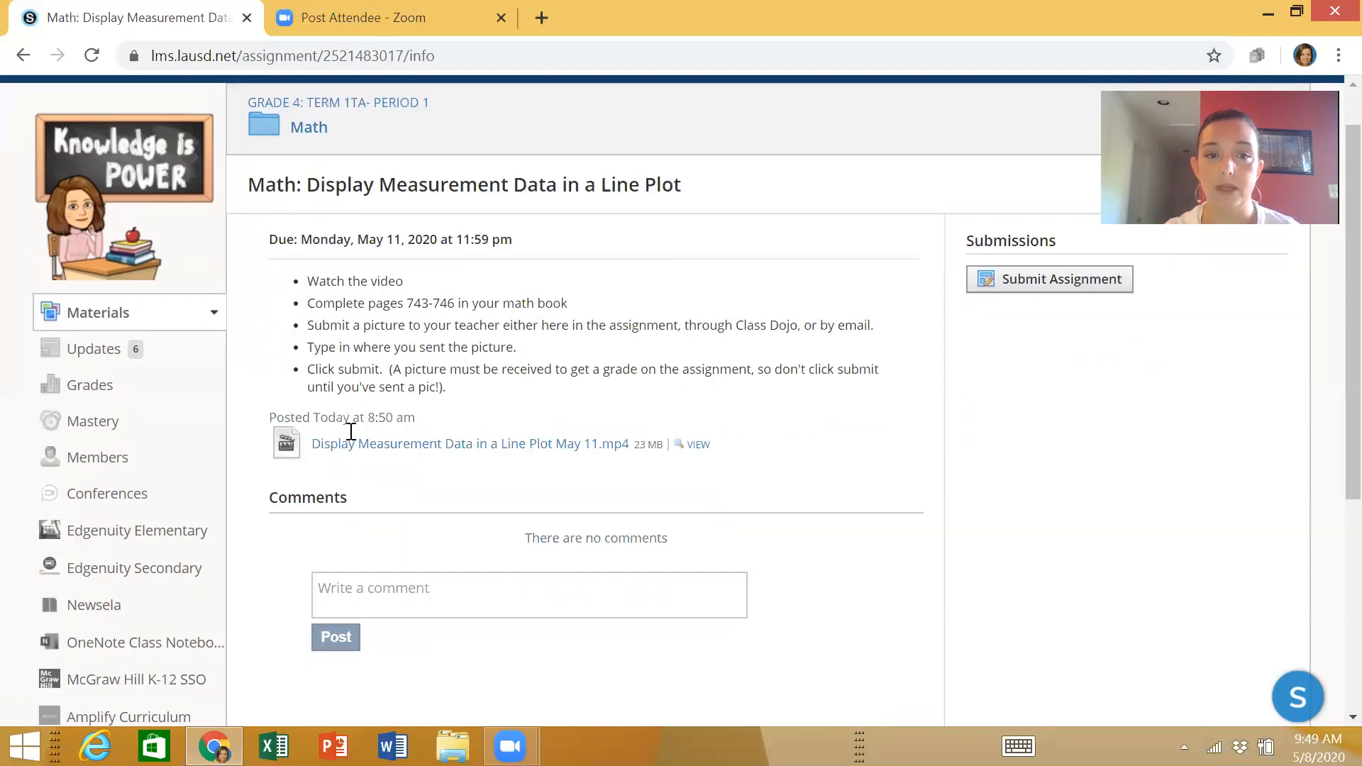
scroll(down, 3)
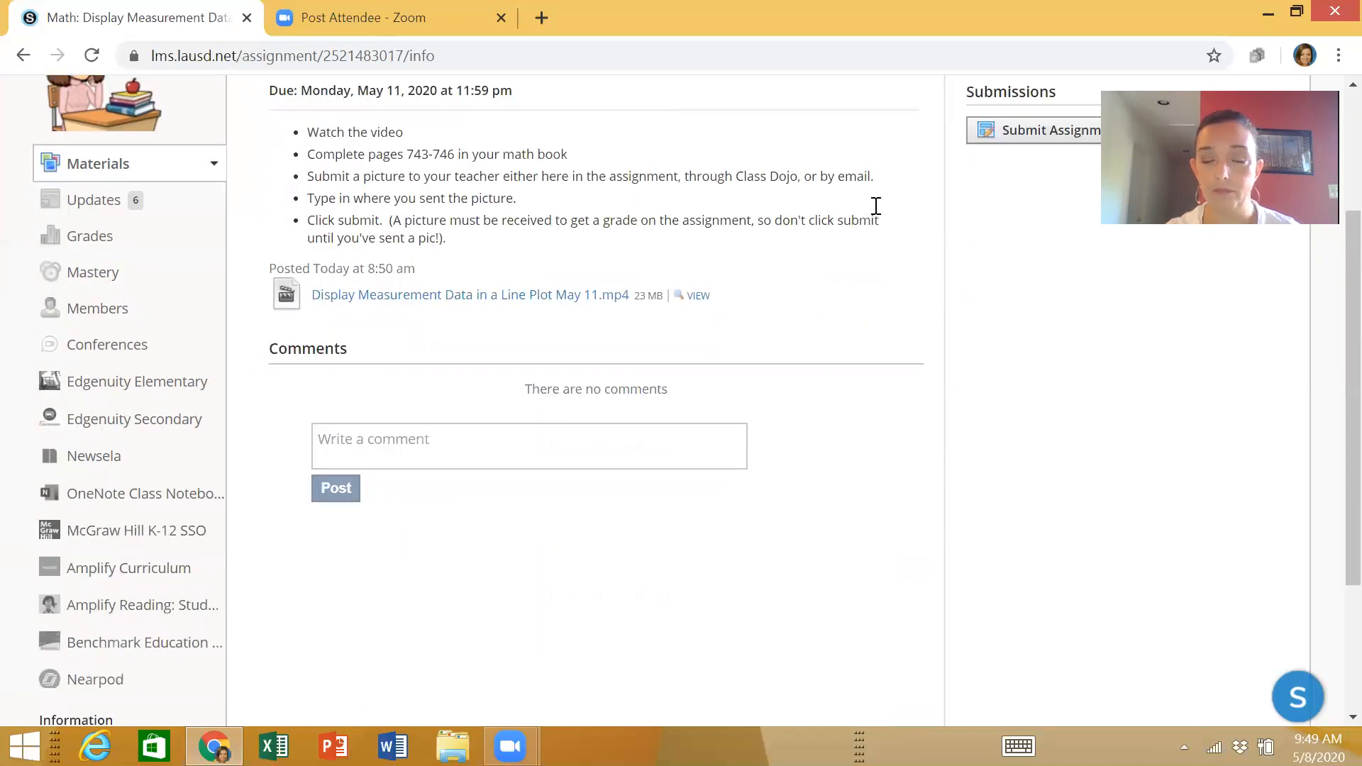
click(529, 445)
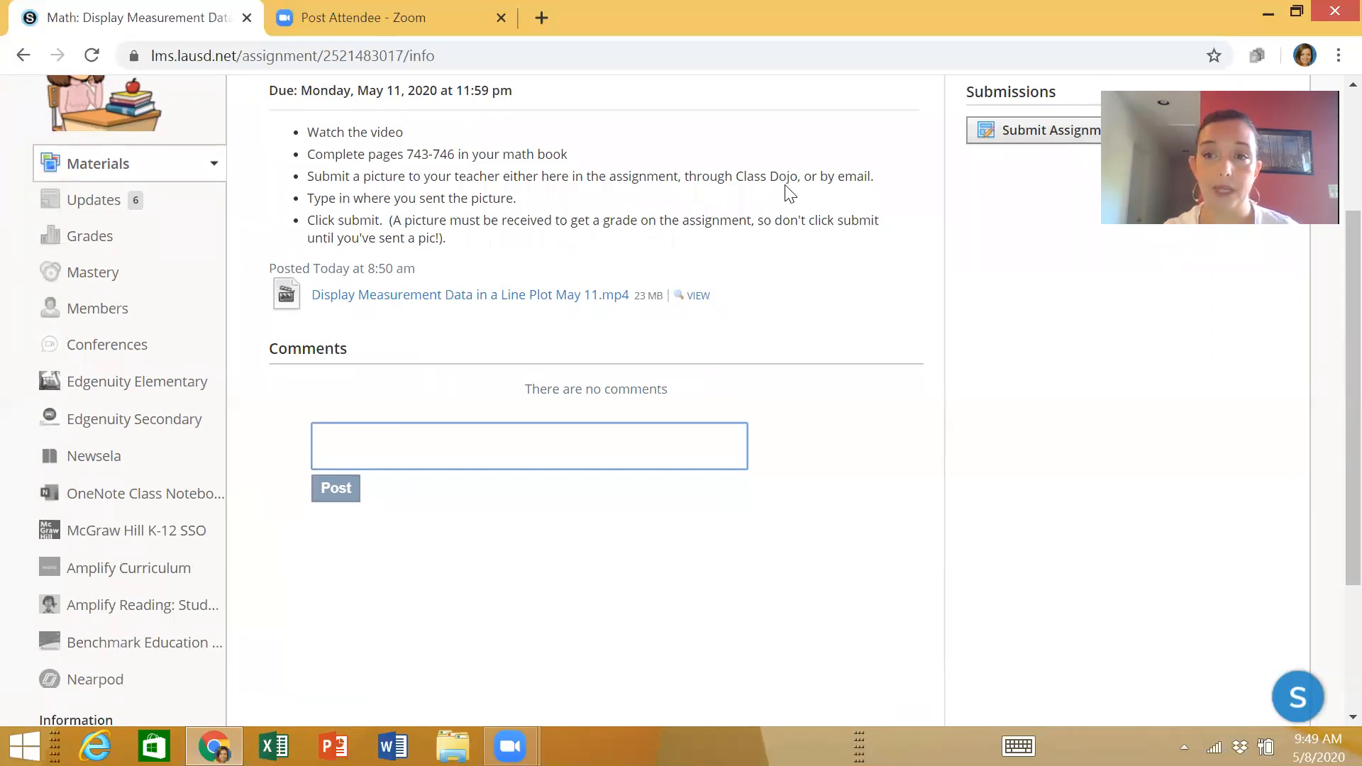
click(529, 446)
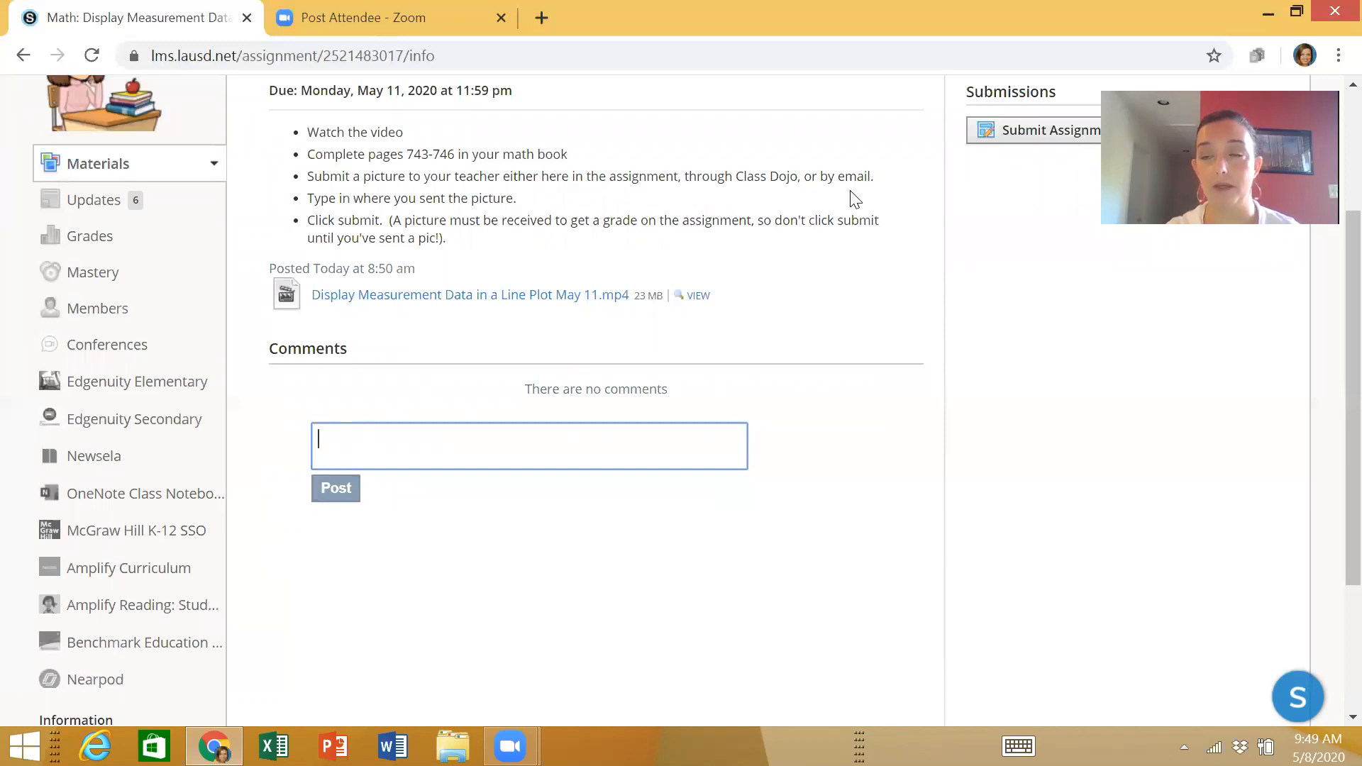
mouse_move(1018, 129)
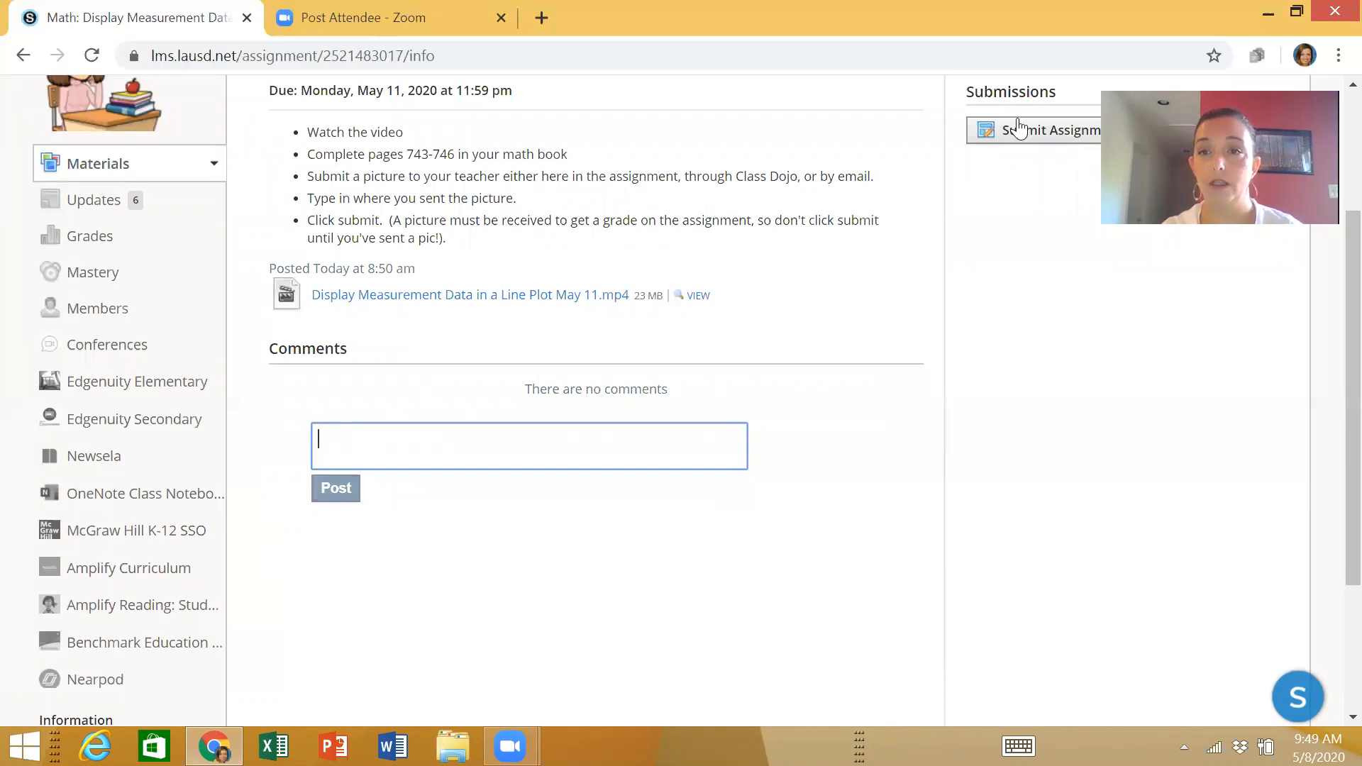
mouse_move(1018, 135)
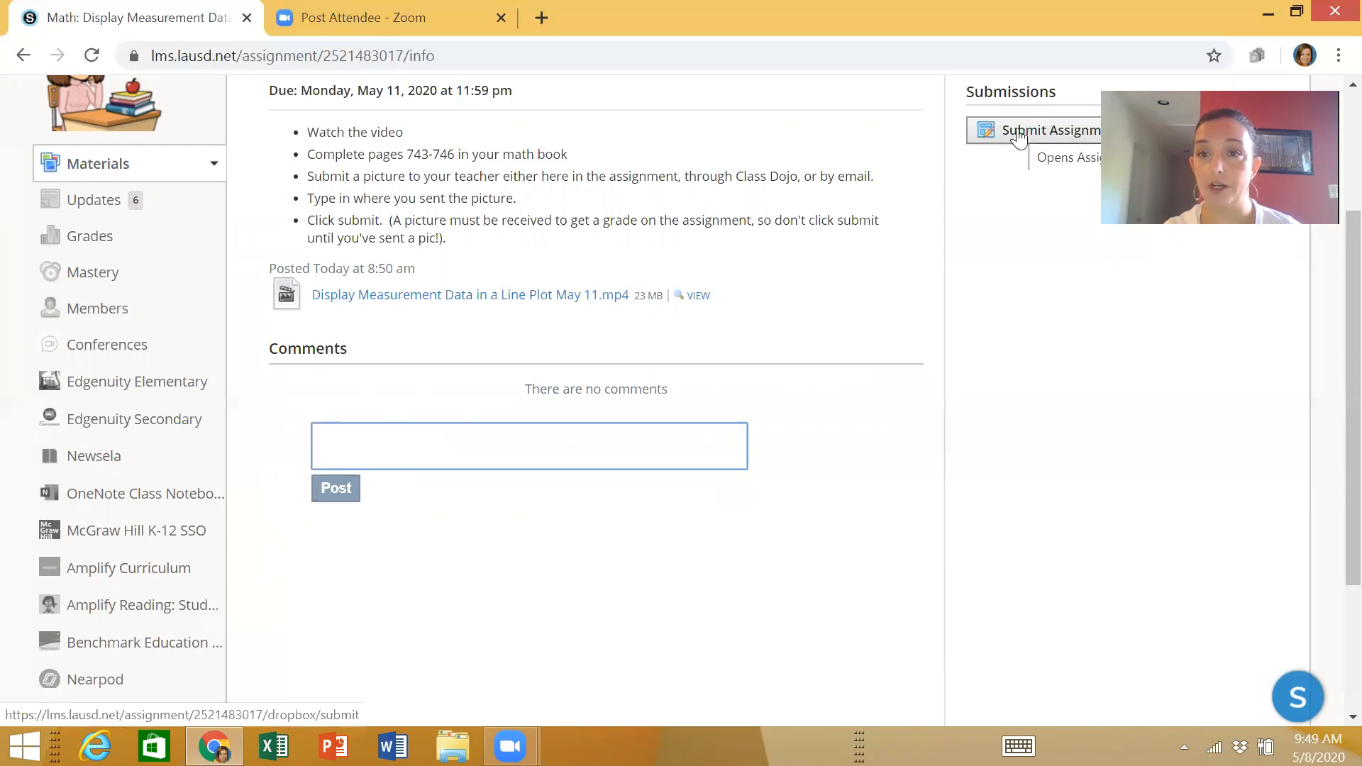
click(1017, 129)
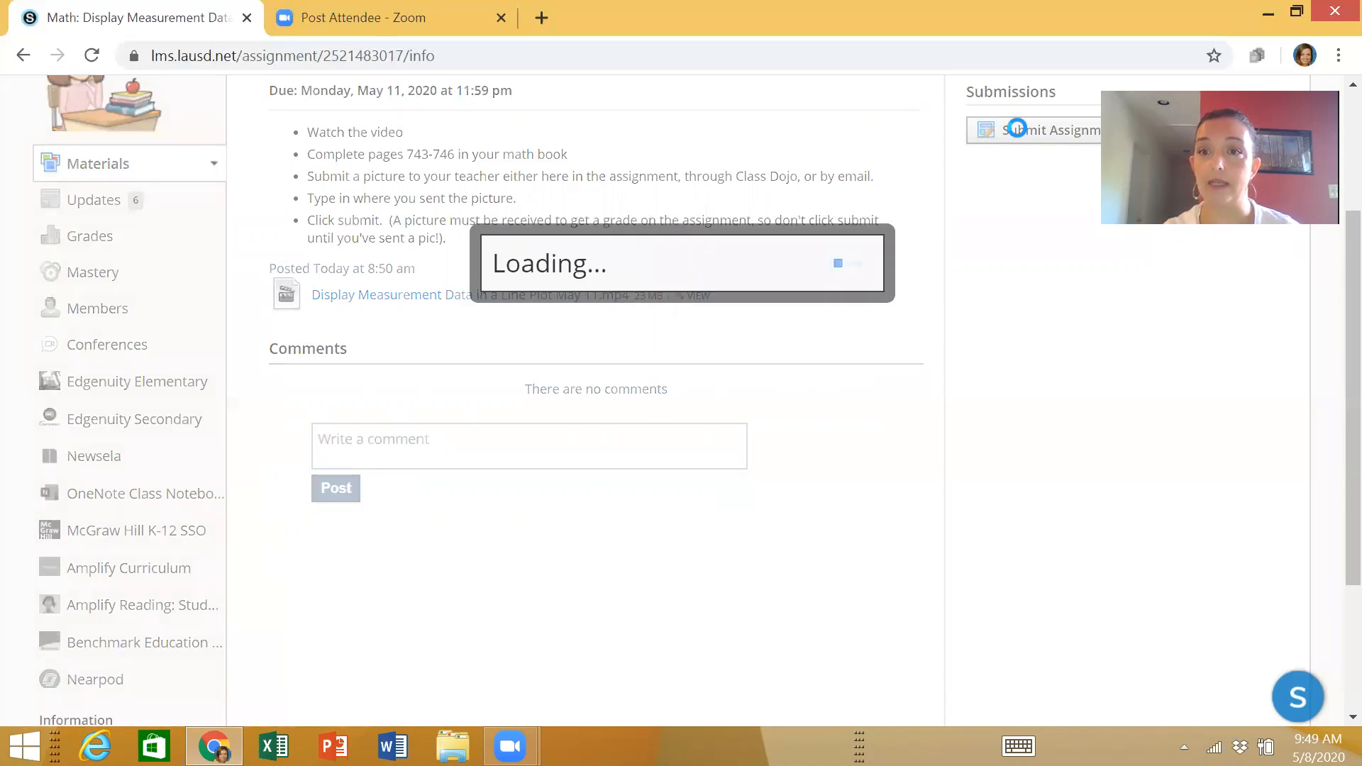
click(1017, 129)
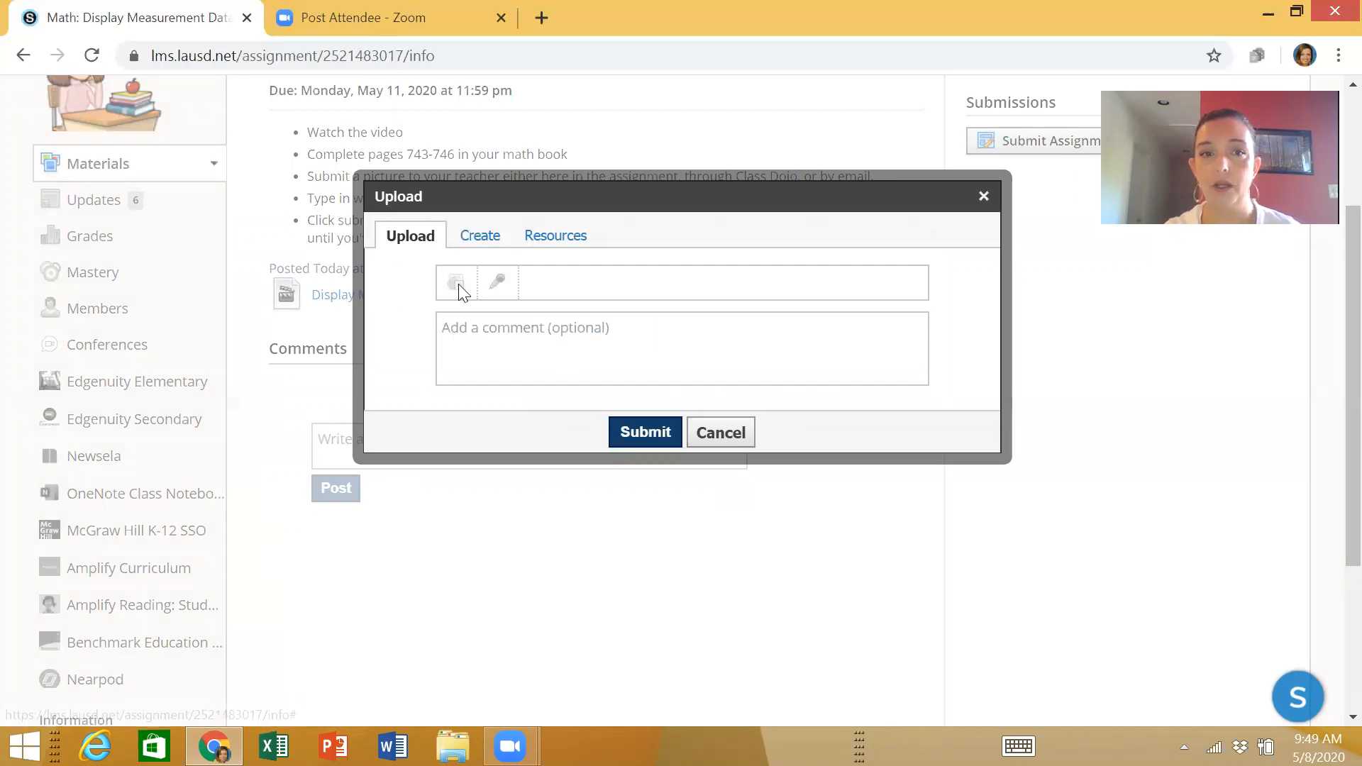
mouse_move(454, 283)
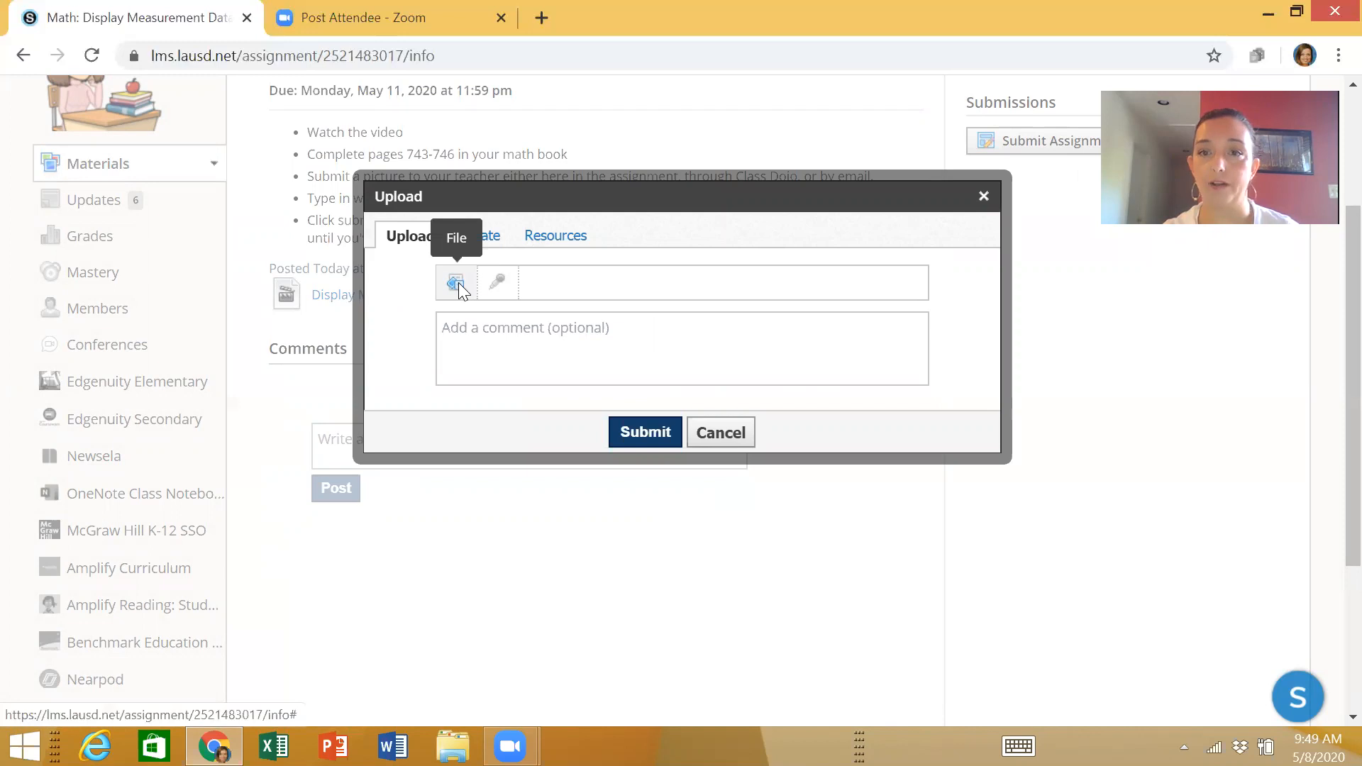
Step: Dismiss the file chooser without attaching anything and write the comment "Done."
click(455, 282)
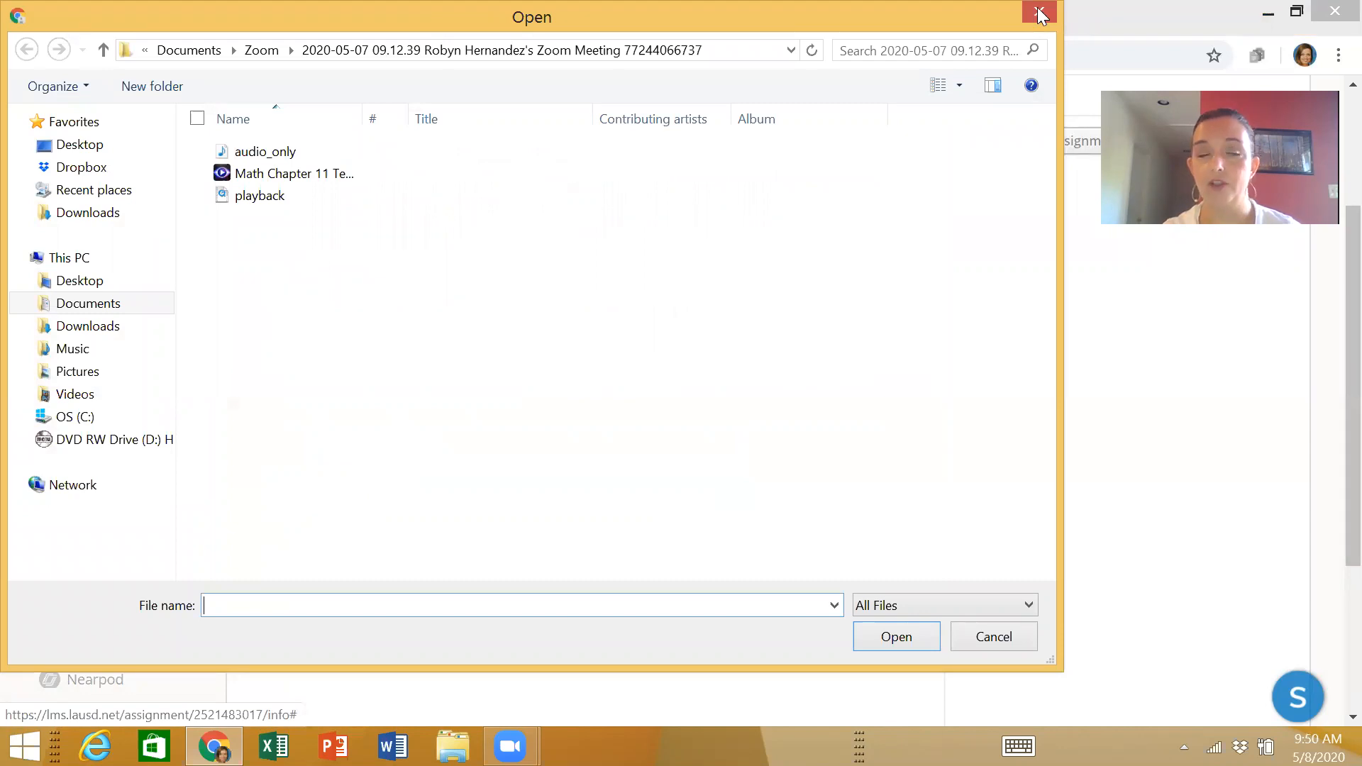
click(1036, 11)
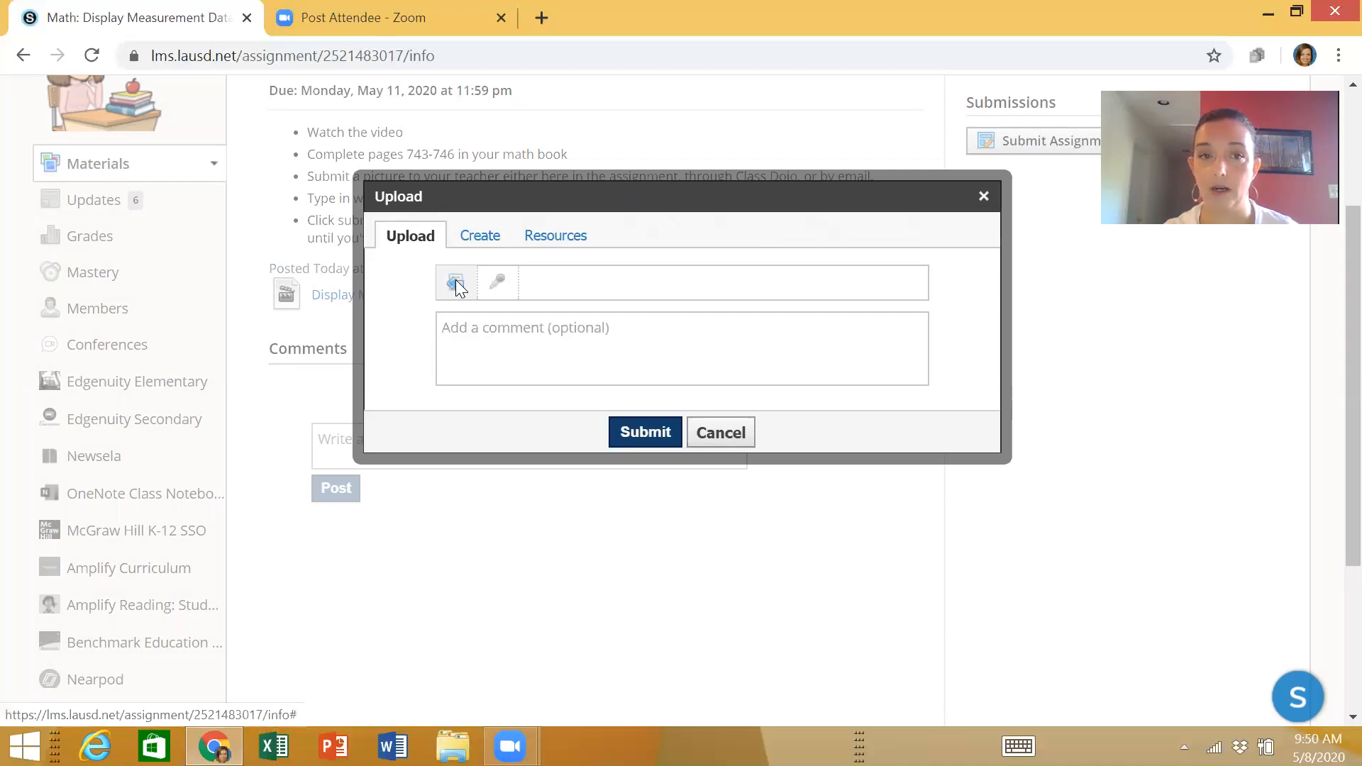
mouse_move(454, 283)
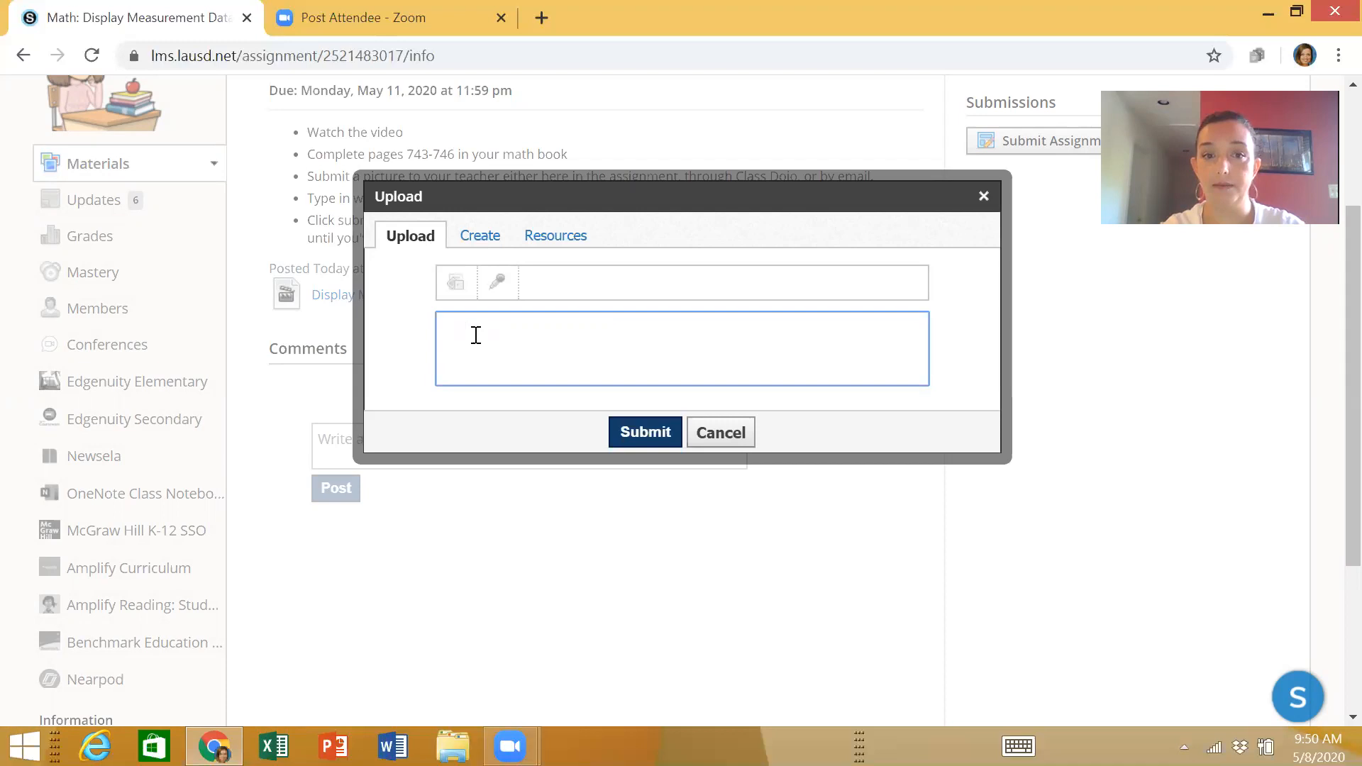
text(Done.)
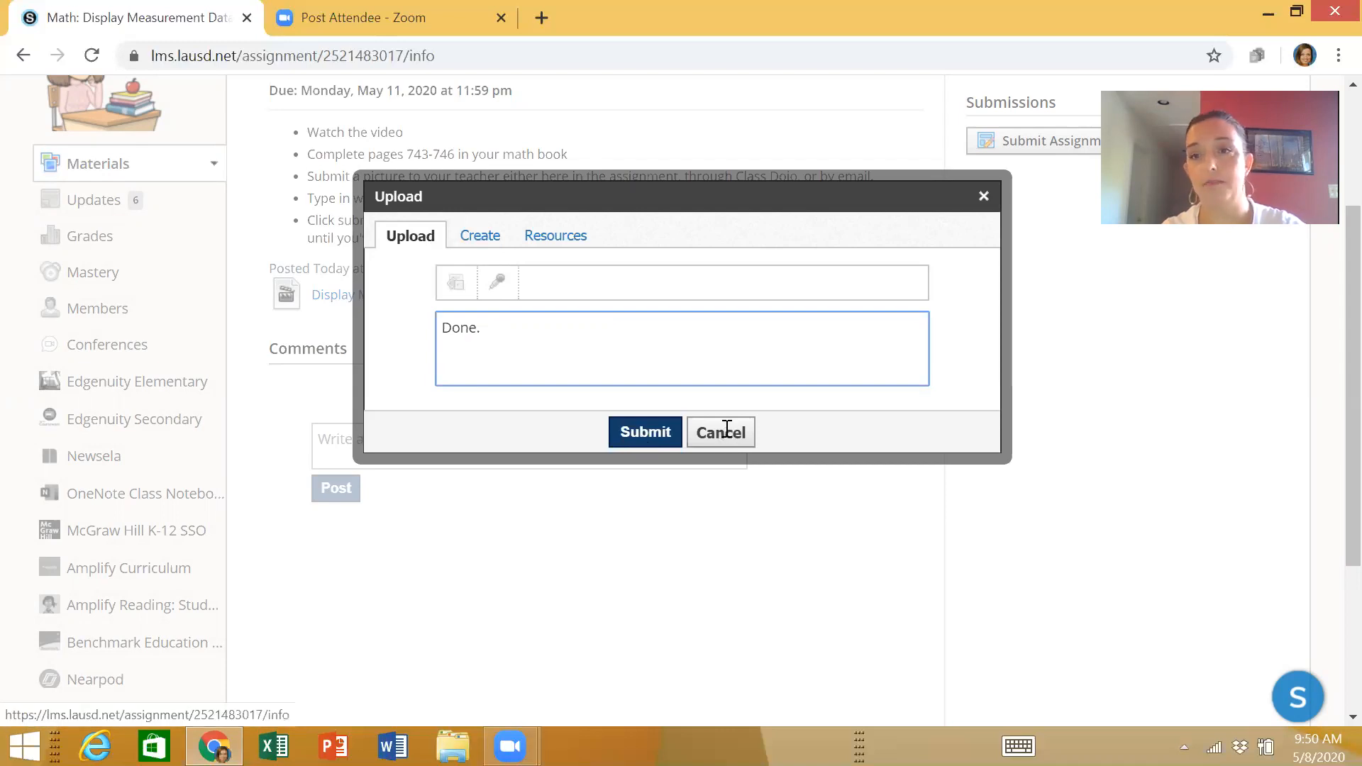
Step: Cancel the submission form, leaving the assignment page with nothing submitted
click(719, 432)
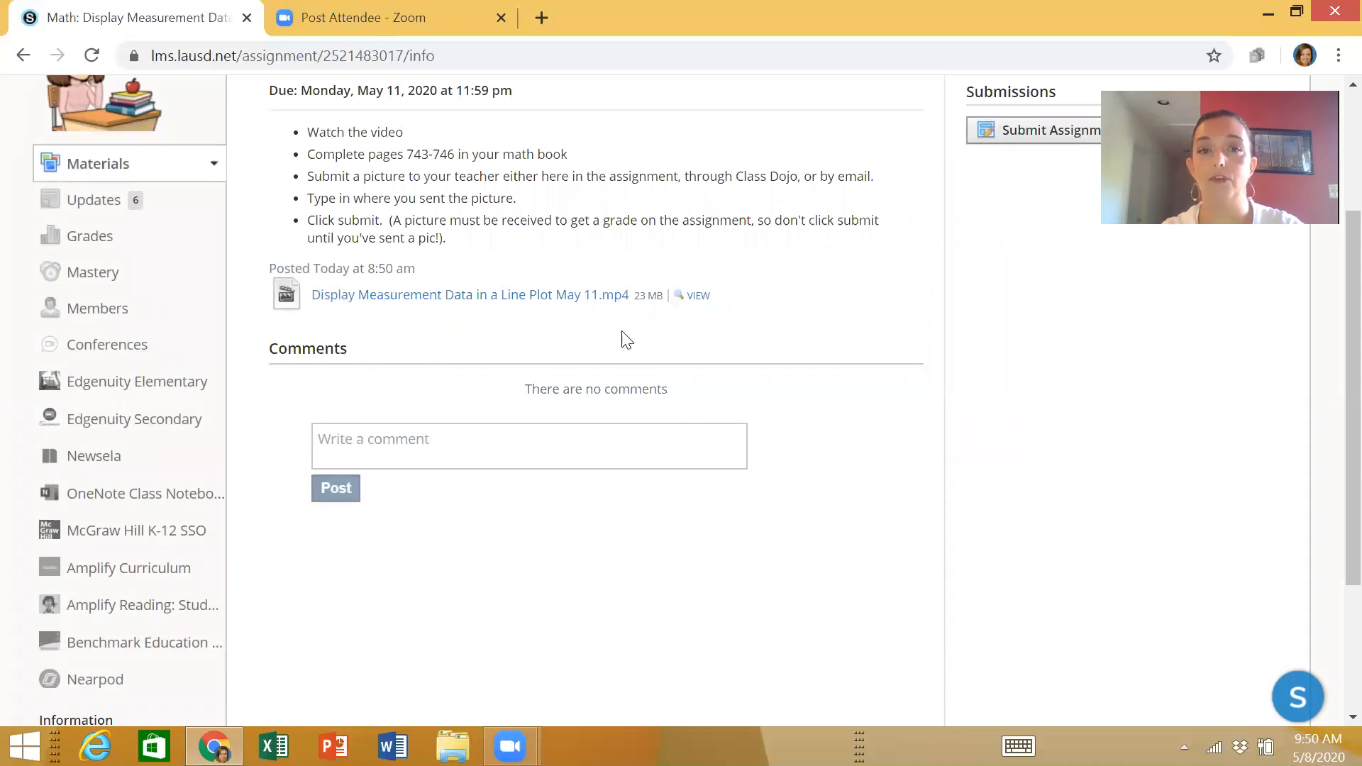
mouse_move(545, 267)
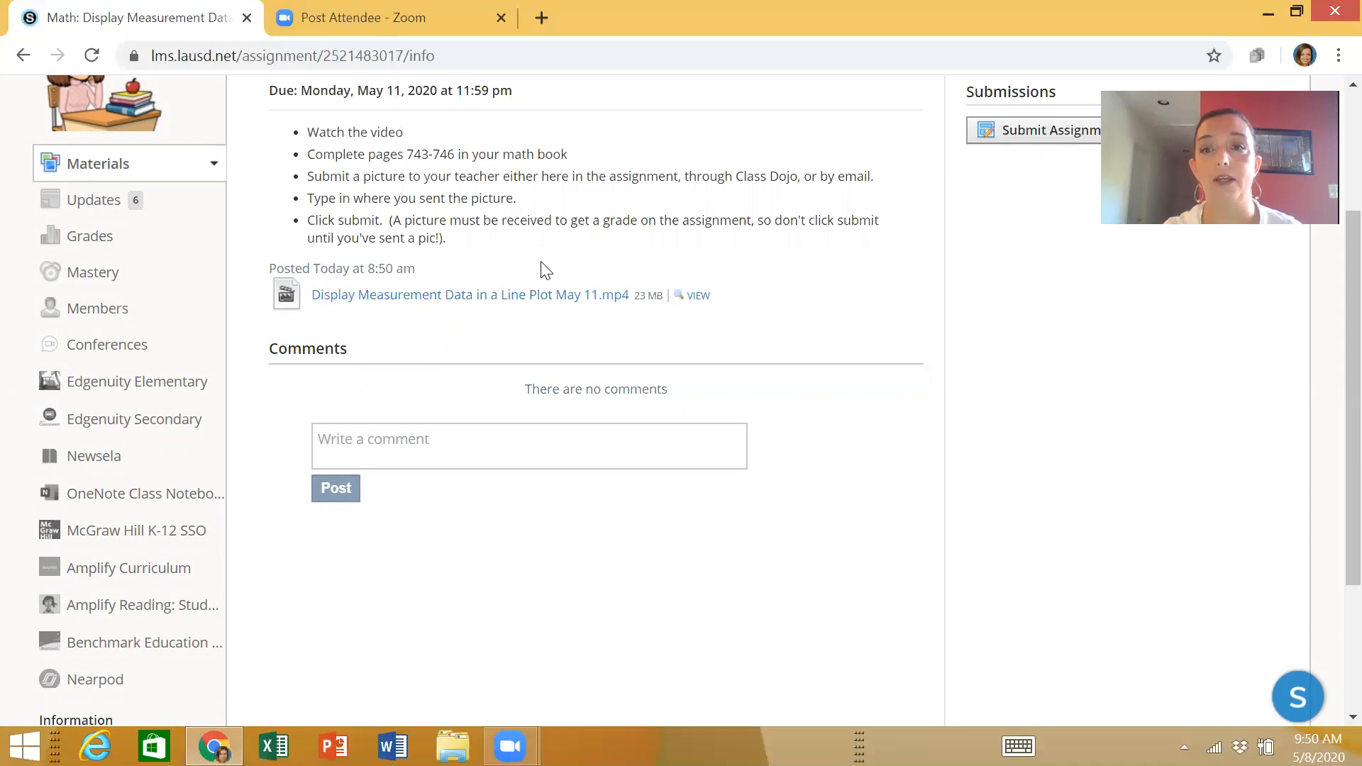
mouse_move(315, 255)
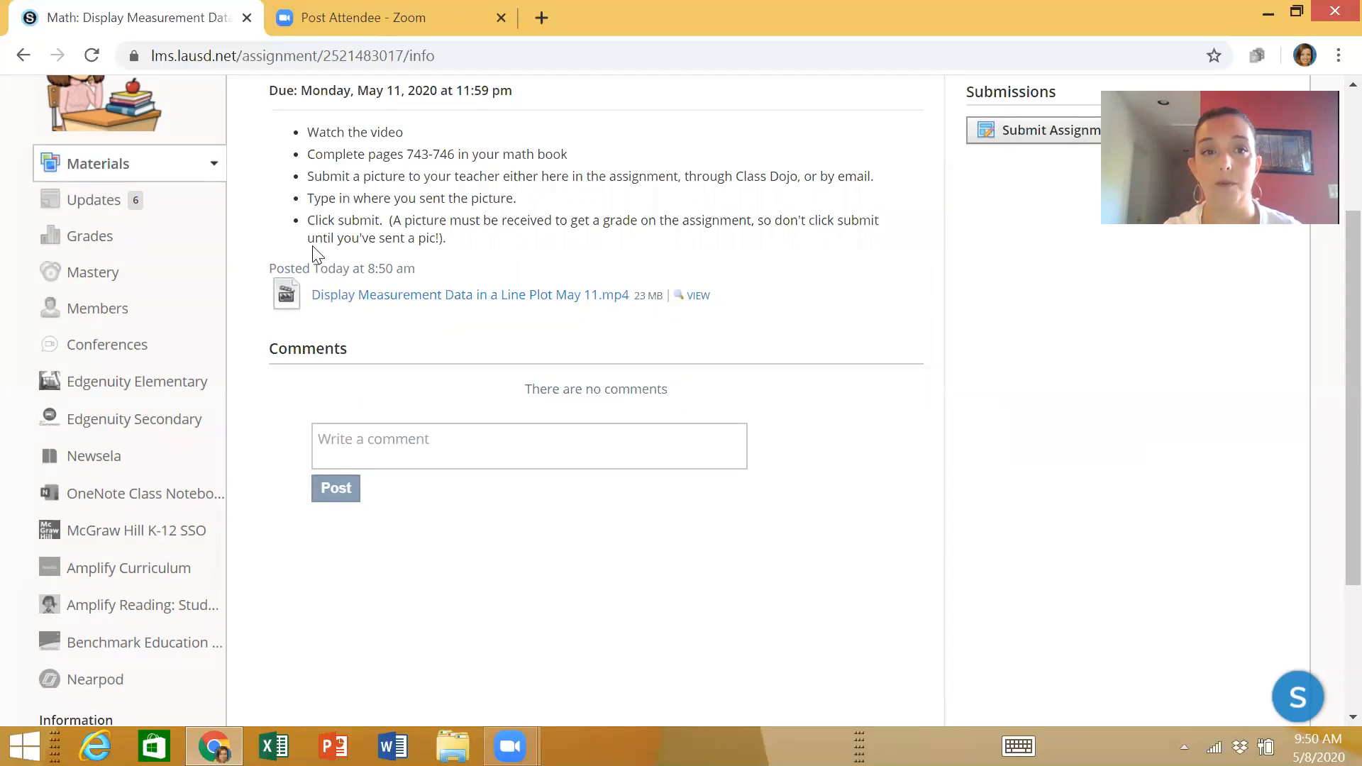
mouse_move(420, 217)
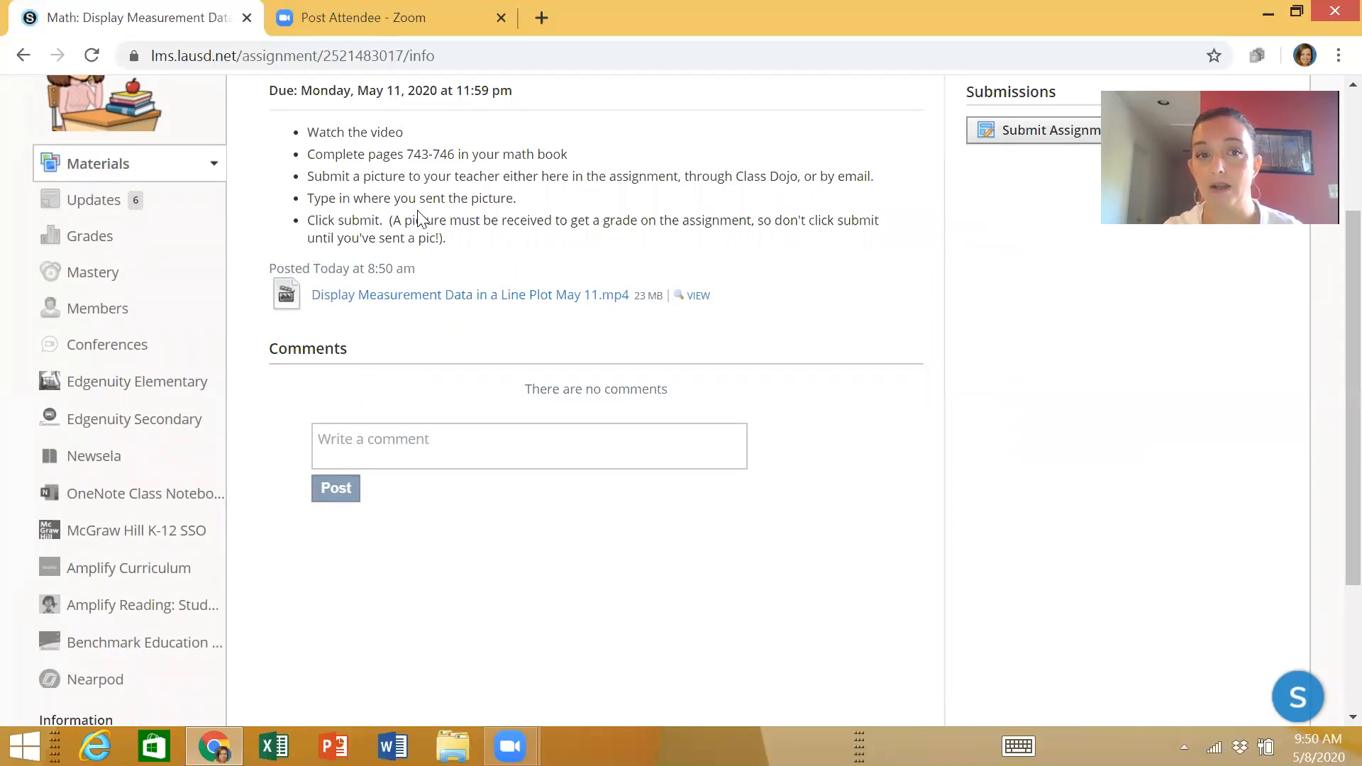
mouse_move(988, 135)
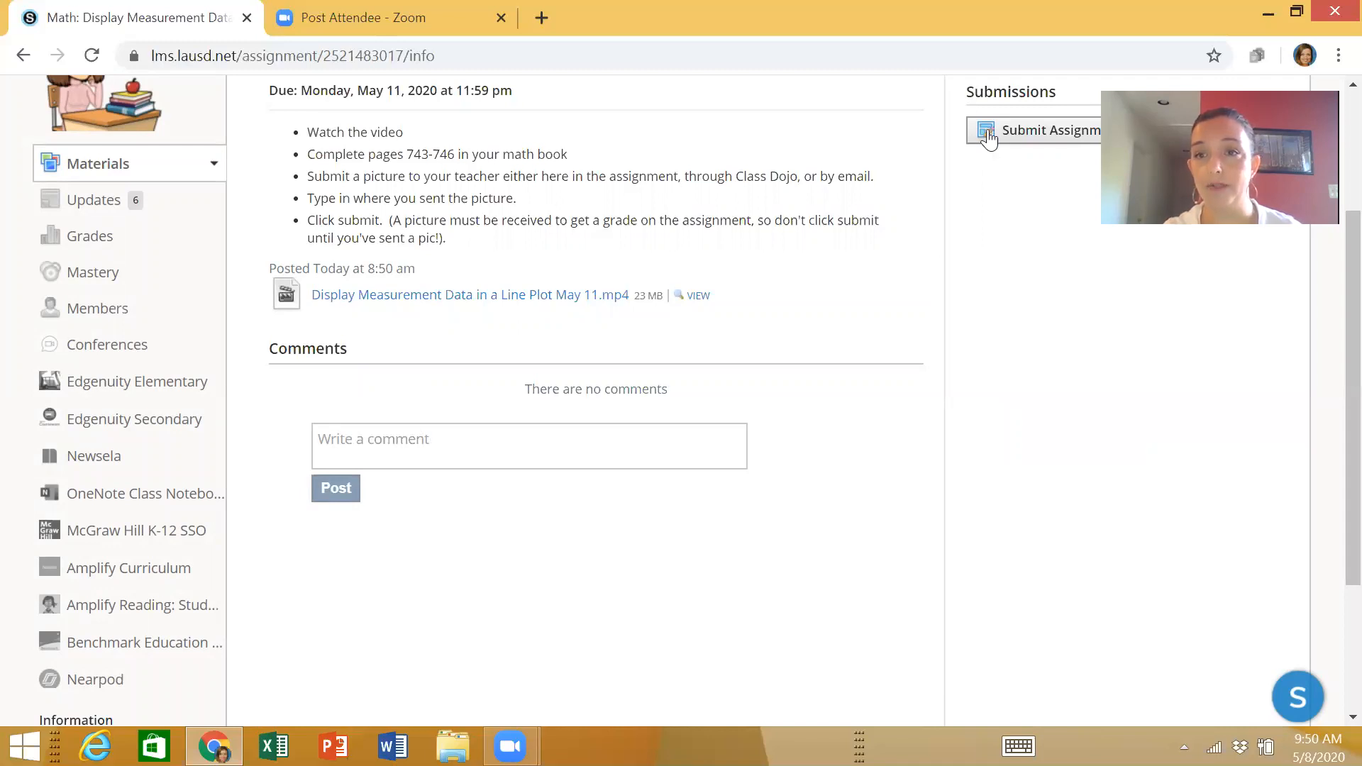
Step: Start a new submission and dismiss the file chooser without attaching a picture
click(1027, 129)
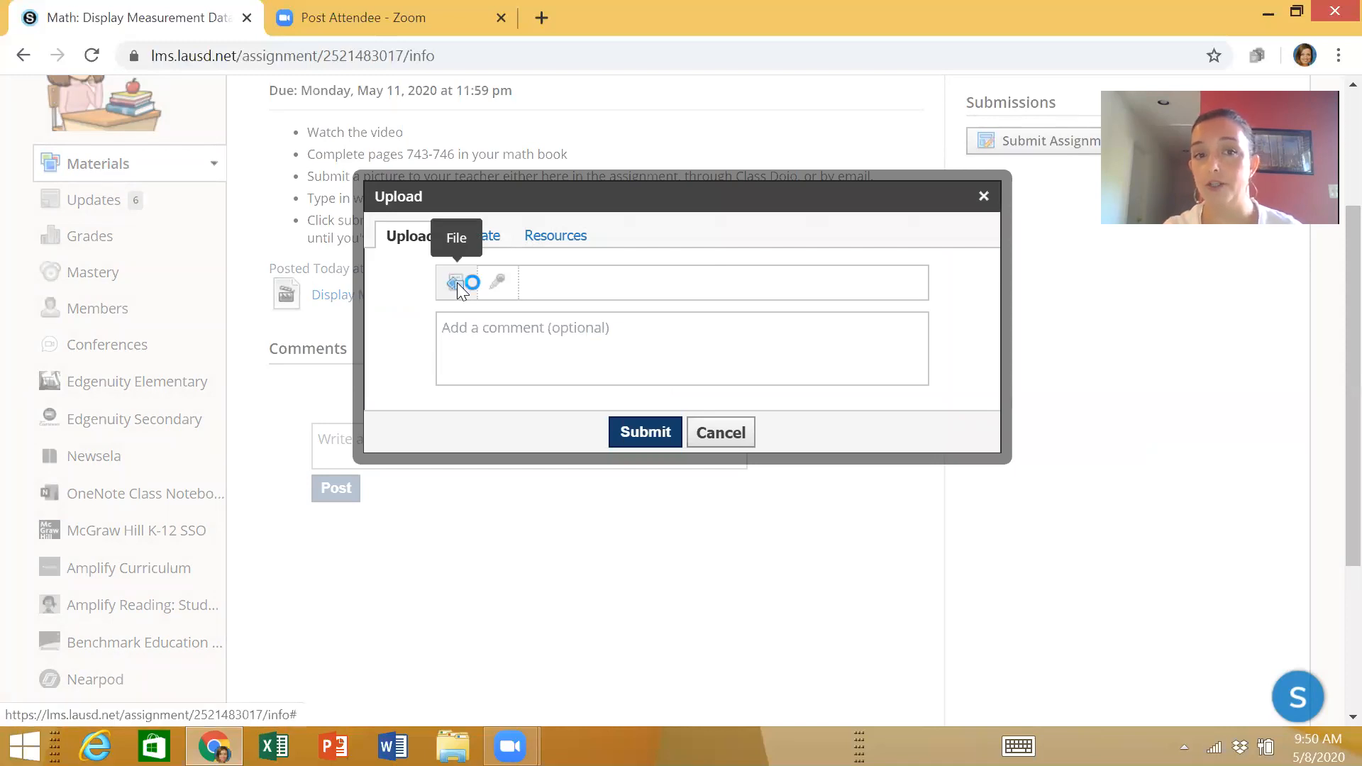
mouse_move(1041, 16)
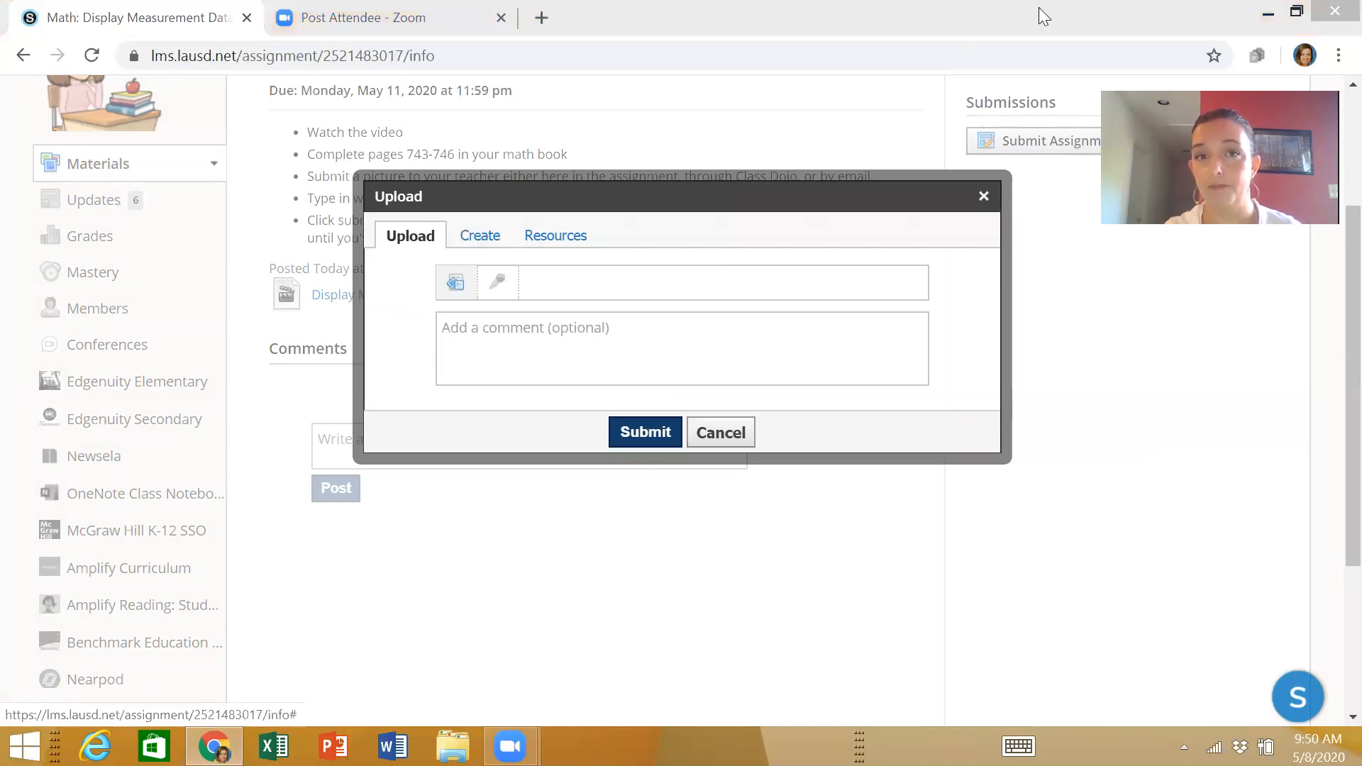
click(455, 283)
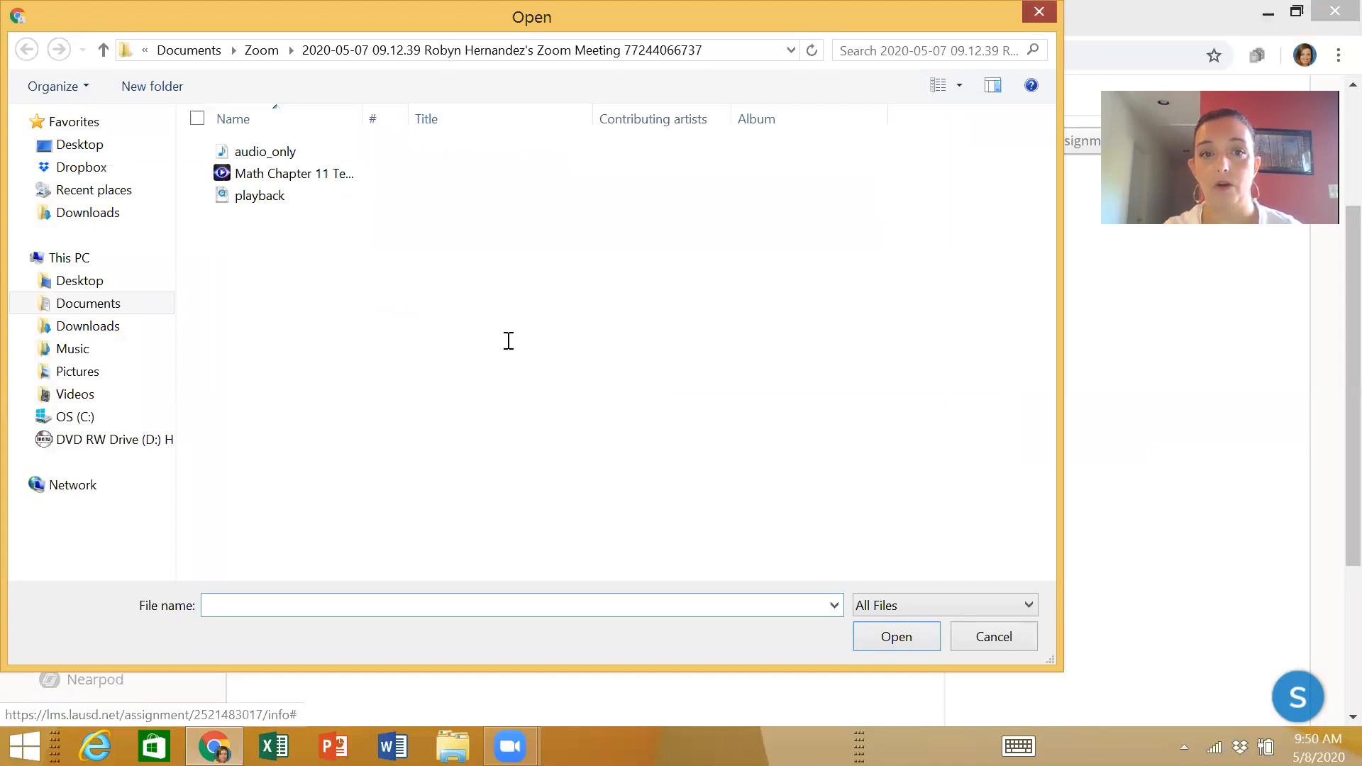
click(992, 636)
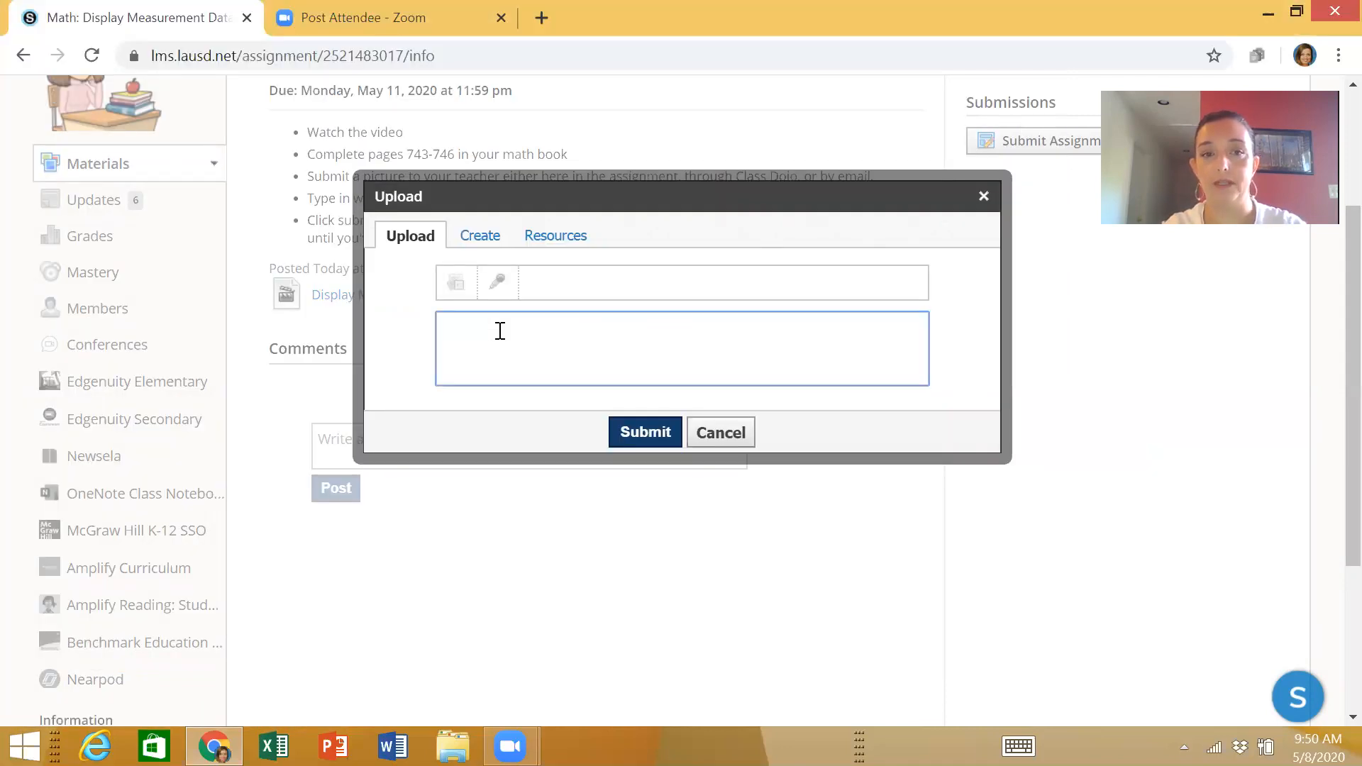
Step: Write the comment "Sent pic in email", erasing the partly typed Class Dojo wording
text(Don)
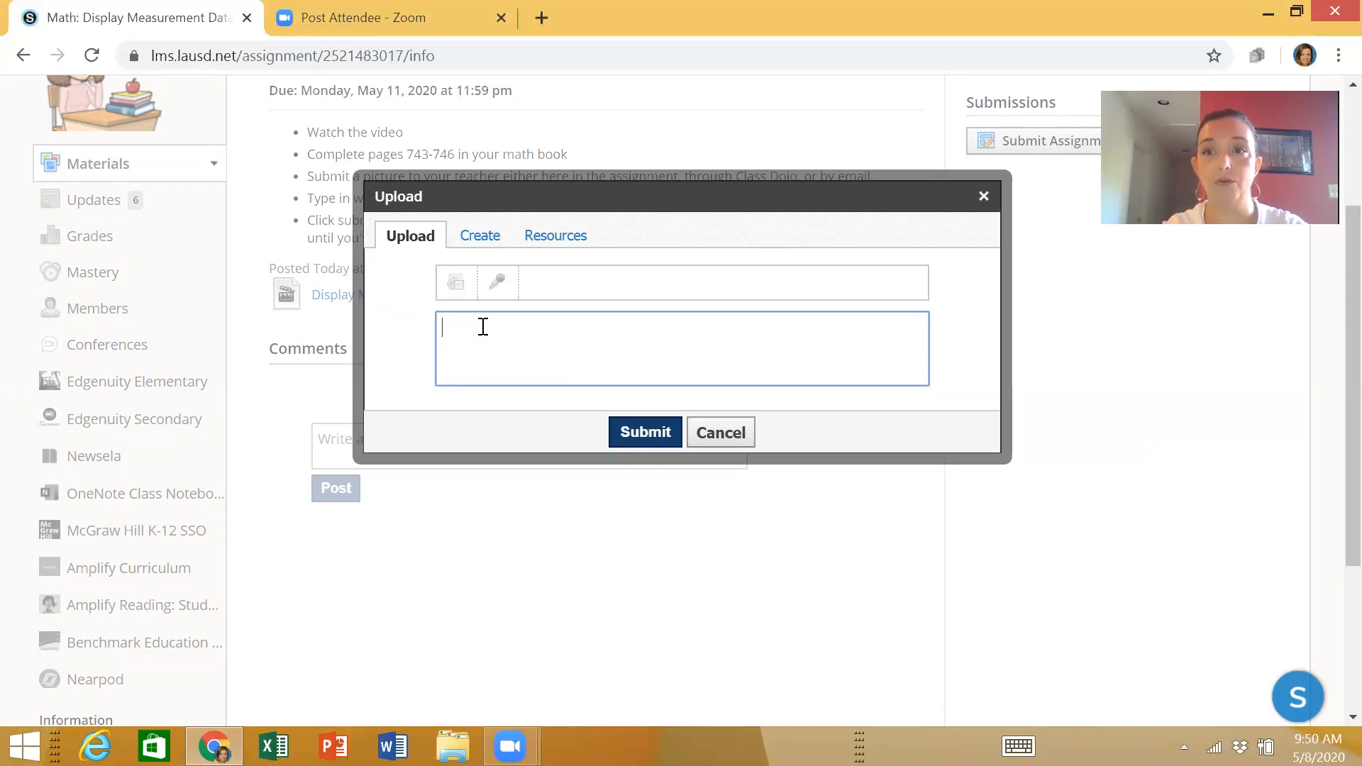
text(Sent pic in)
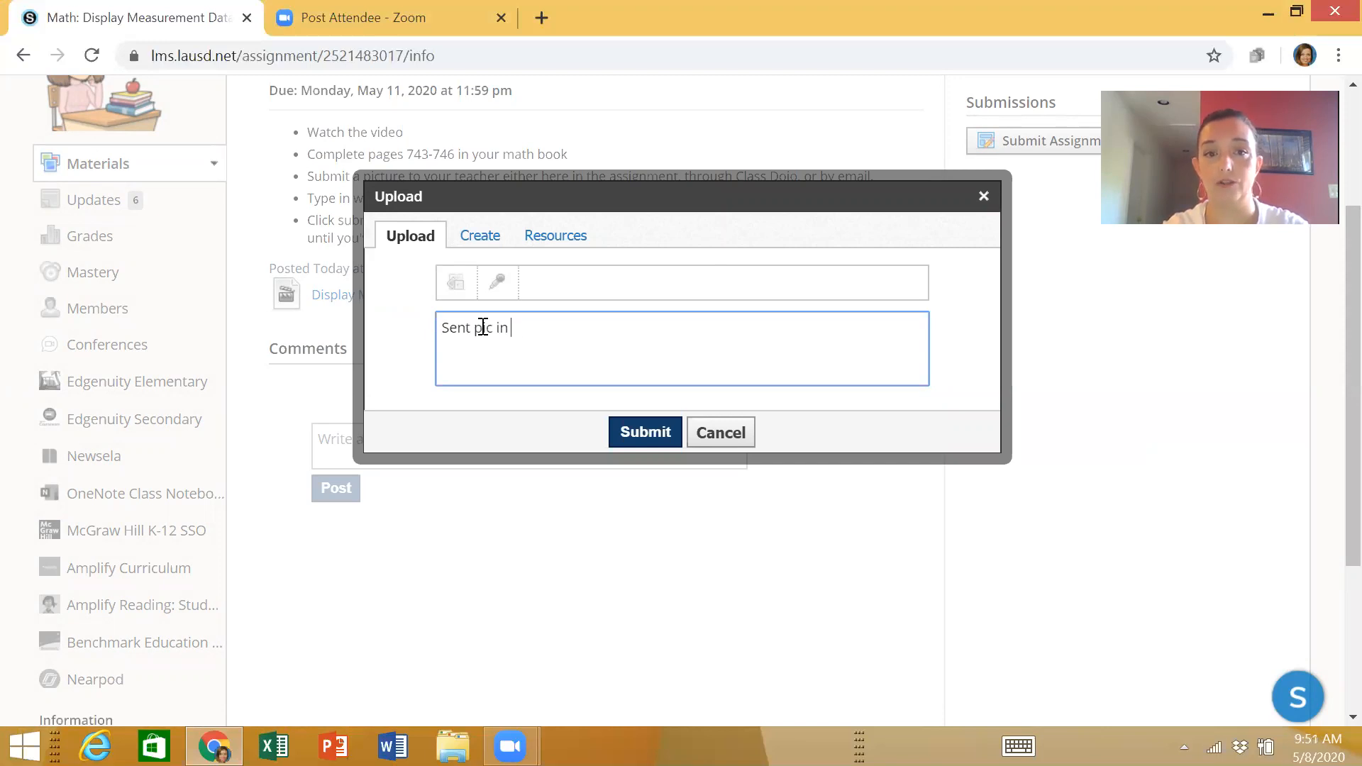
text(Class Doj)
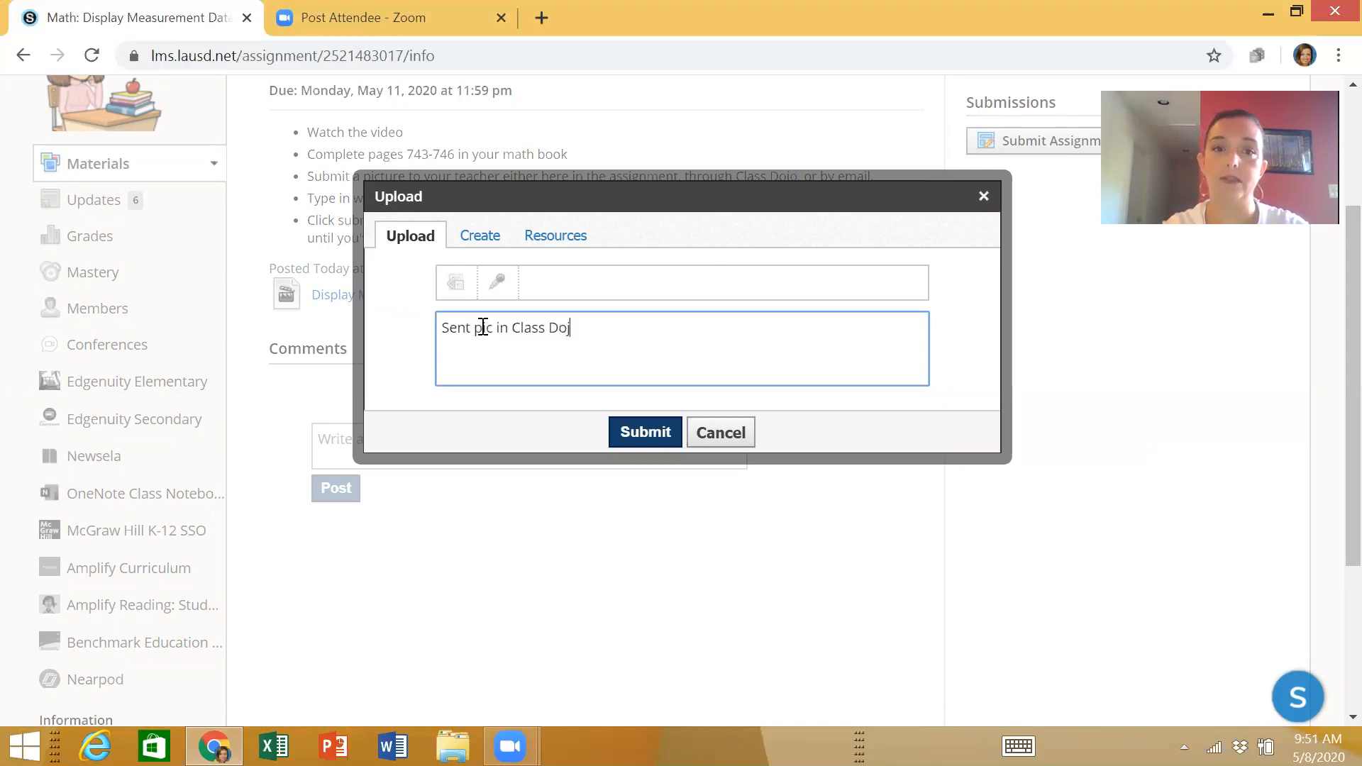
key(Backspace)
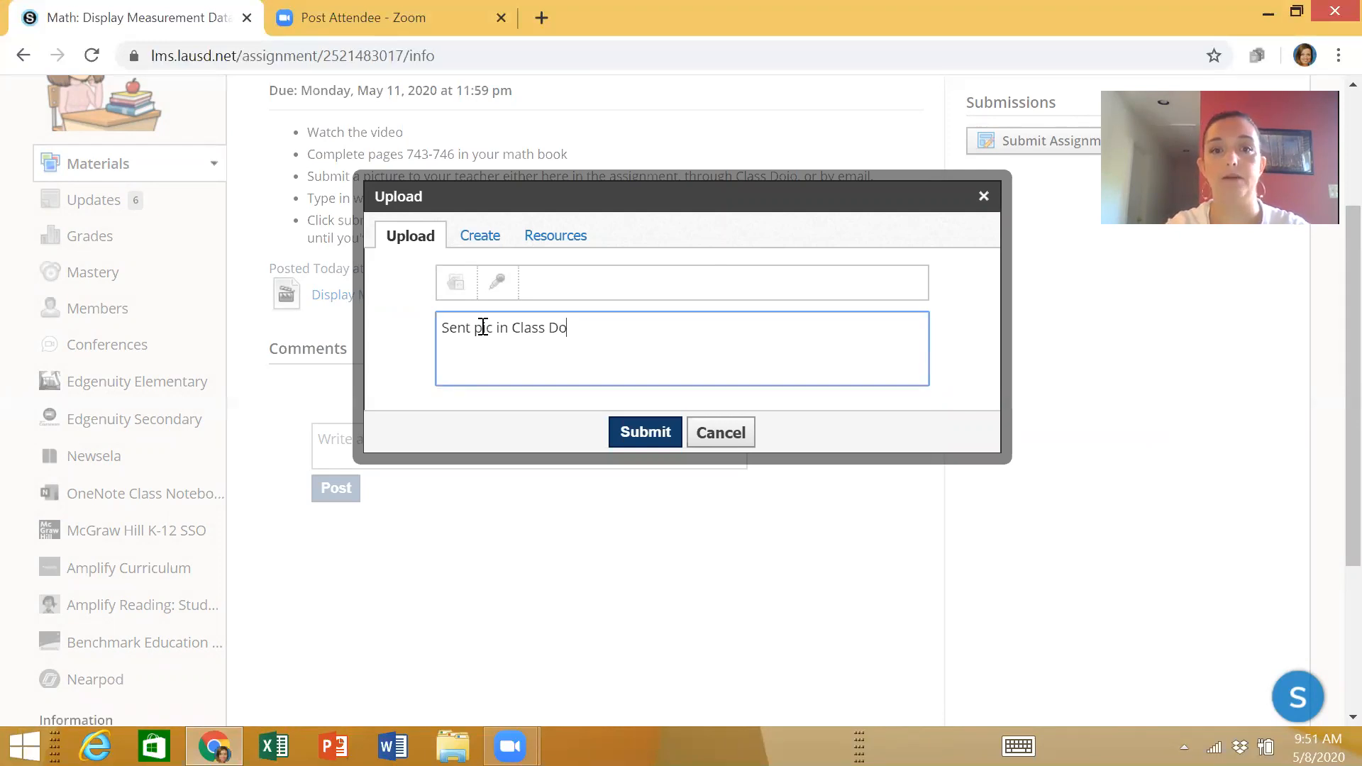
key(Backspace)
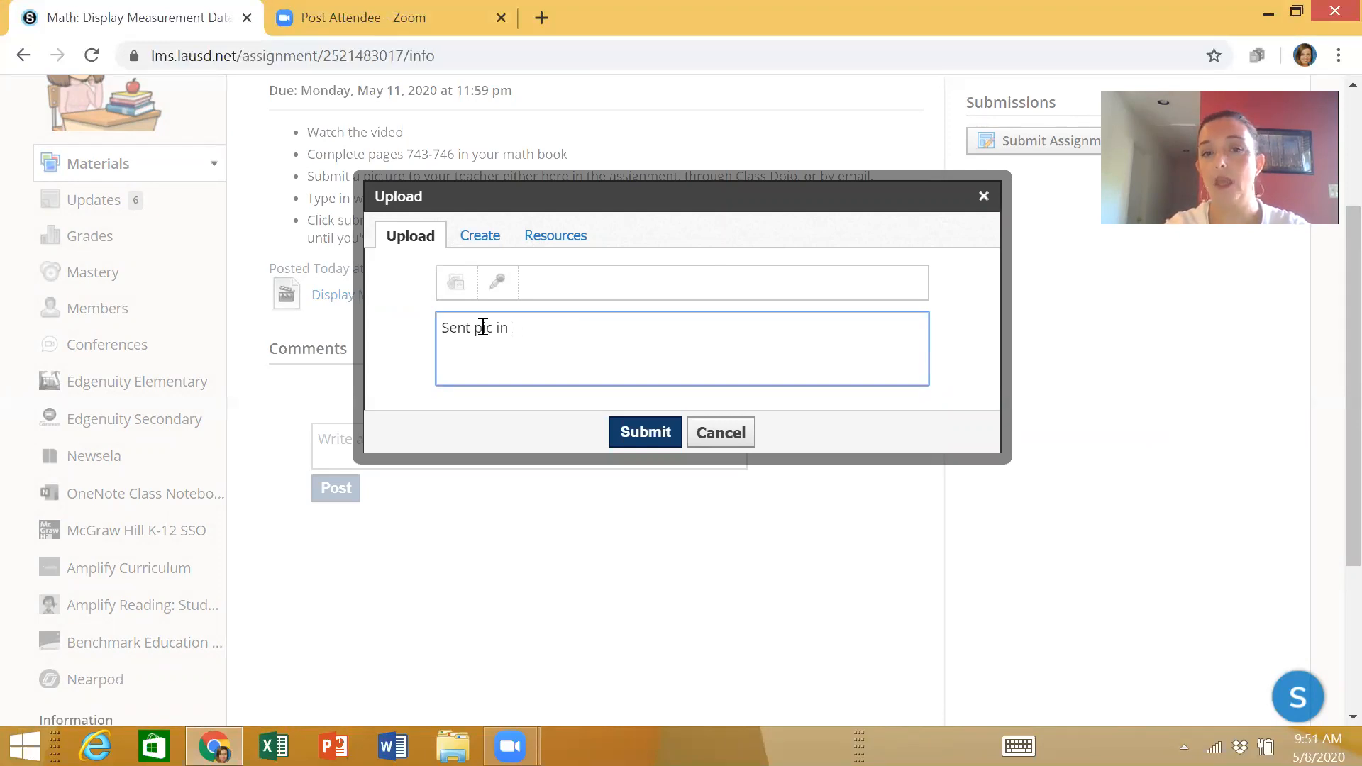
text(email)
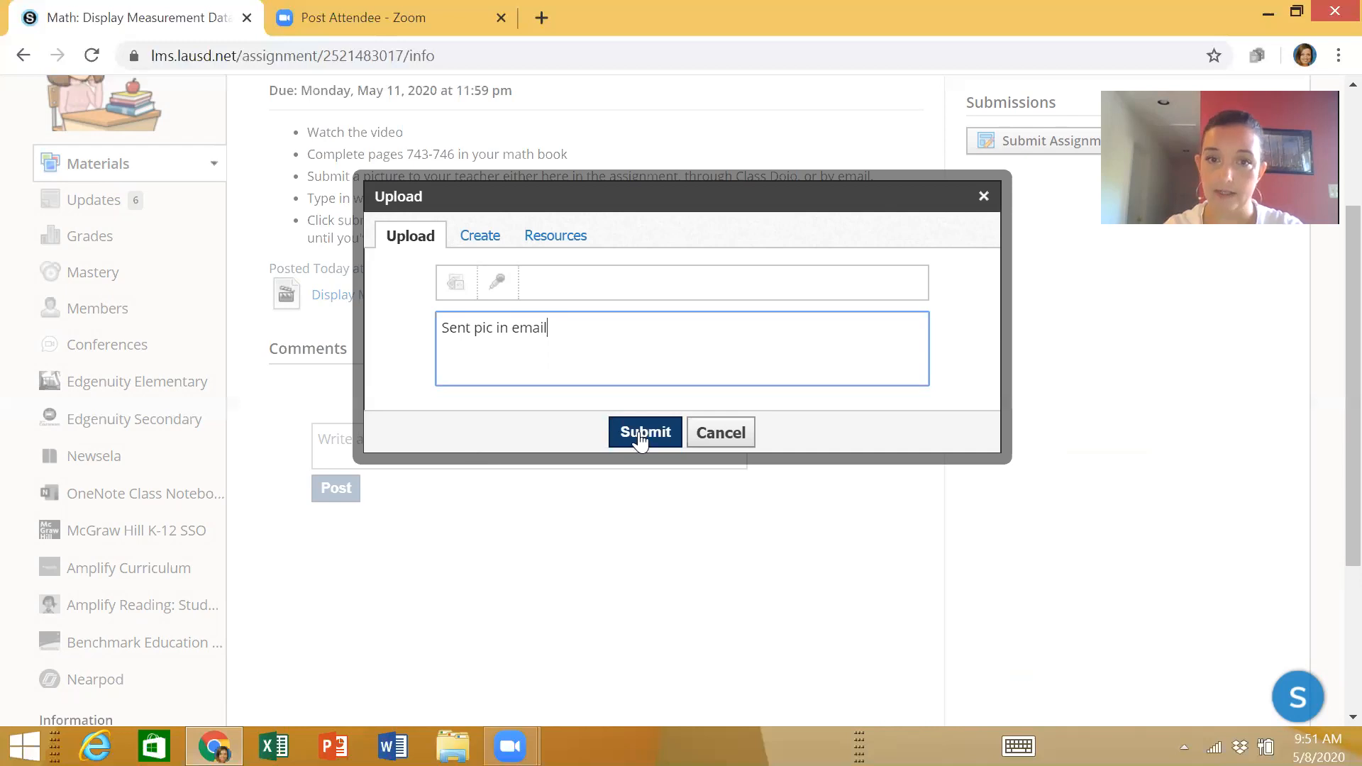
mouse_move(728, 438)
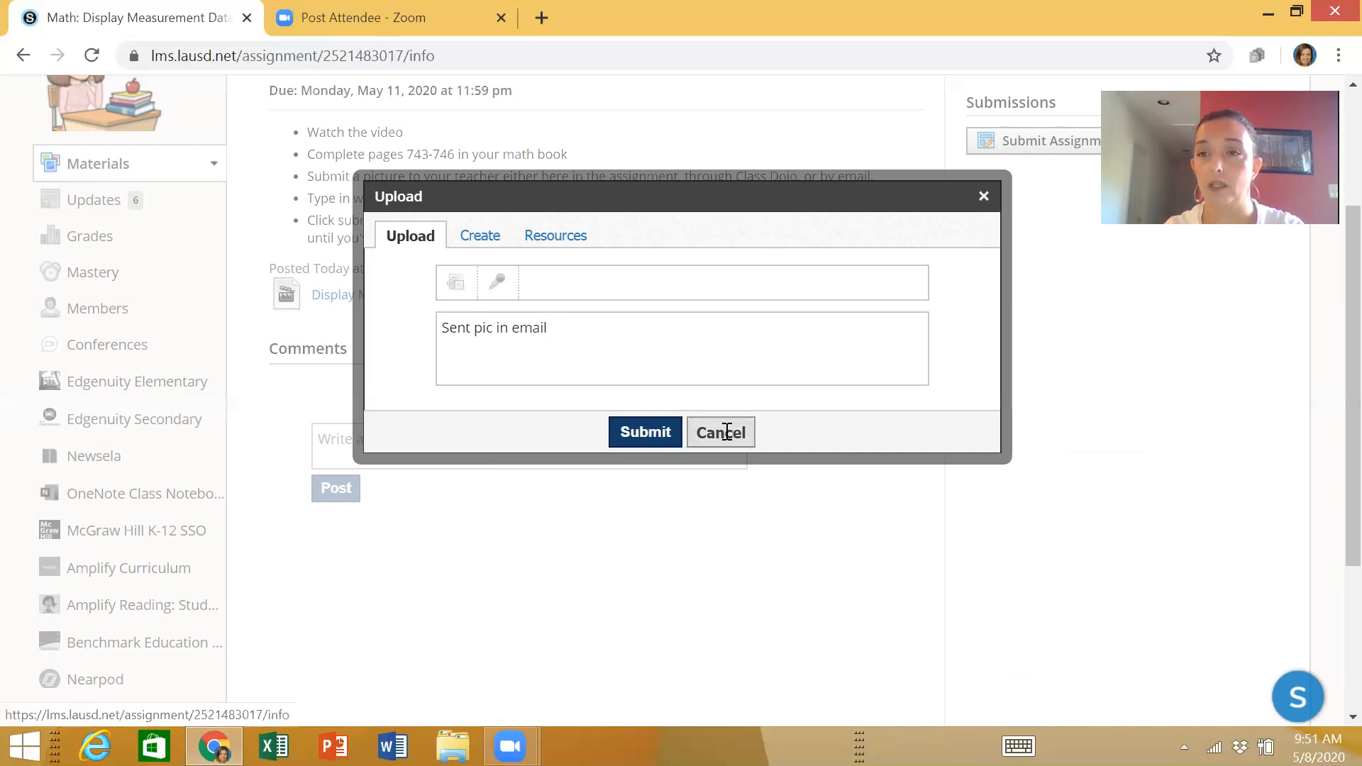
Step: Cancel the second submission and go to the GRADE 4: TERM 1TA- PERIOD 1 course materials page
click(721, 431)
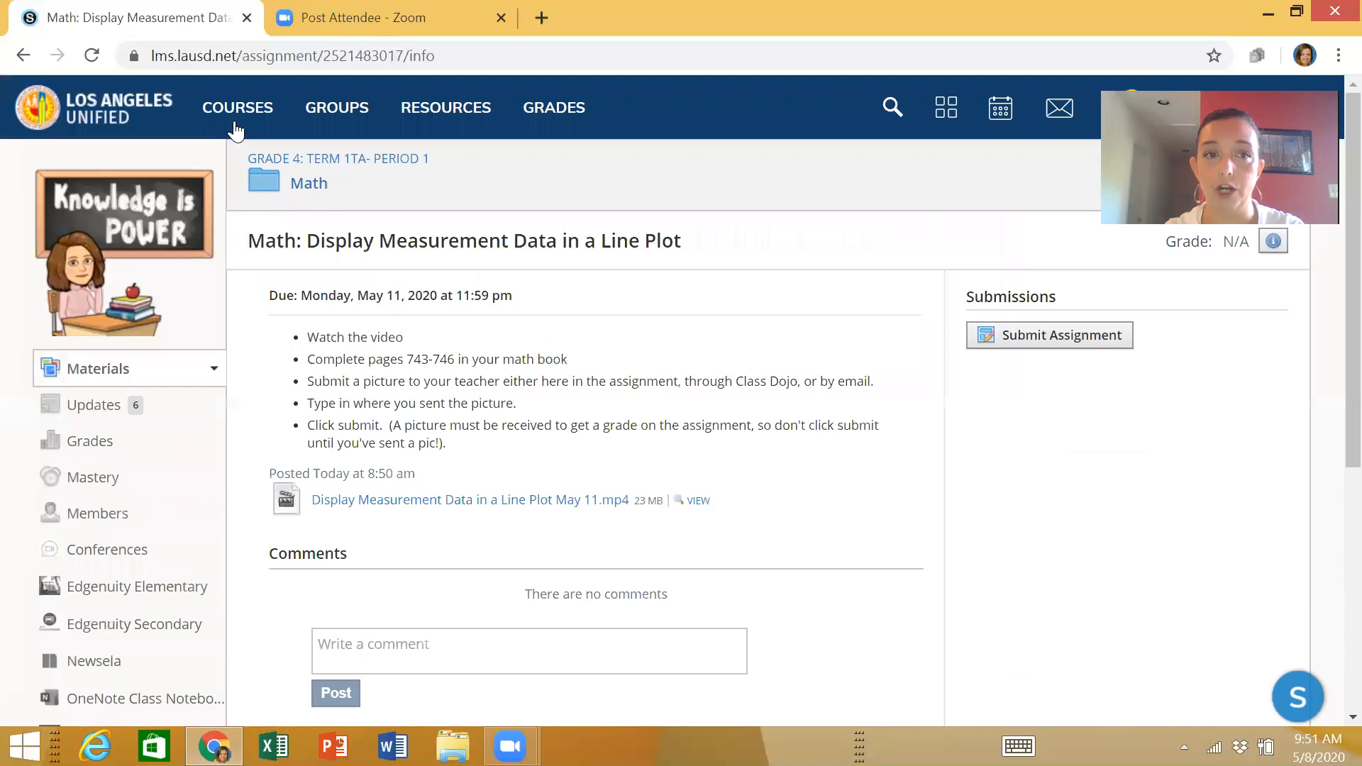
mouse_move(224, 292)
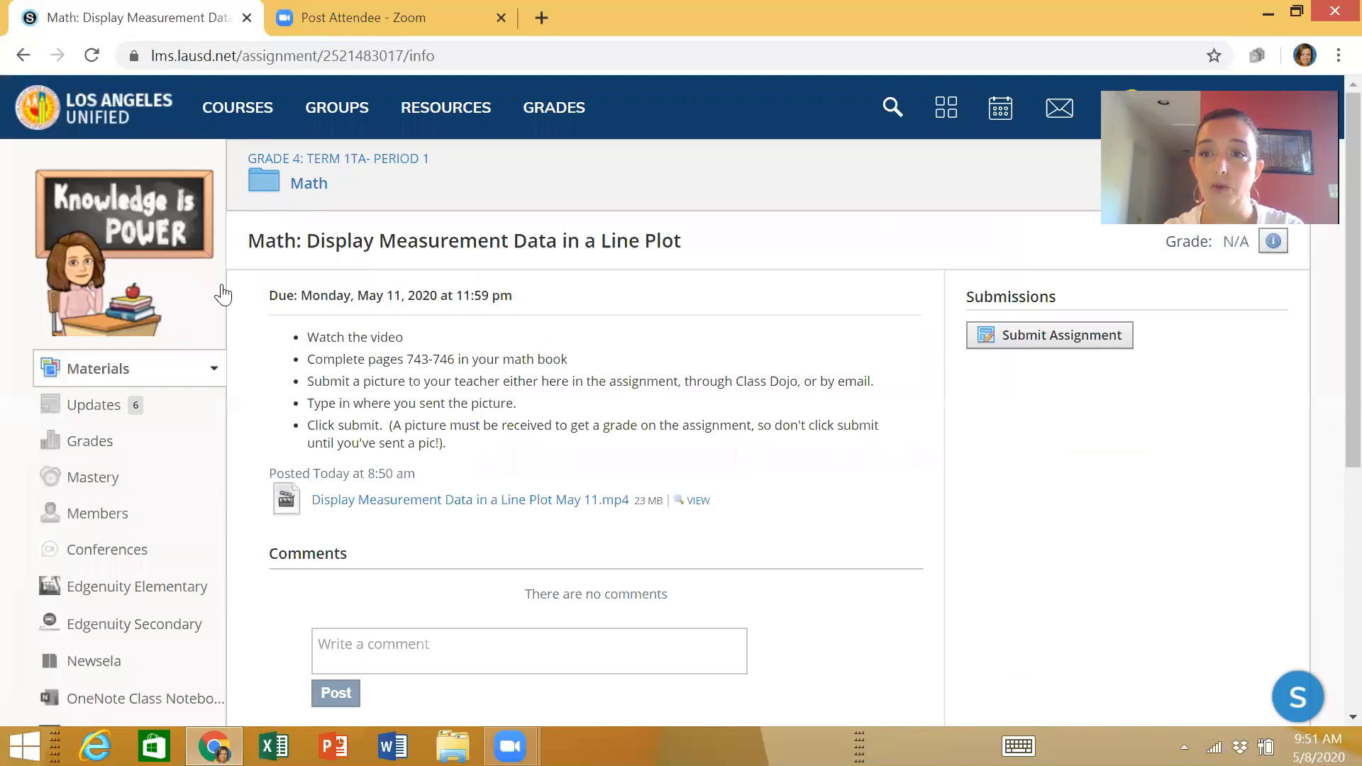
click(239, 108)
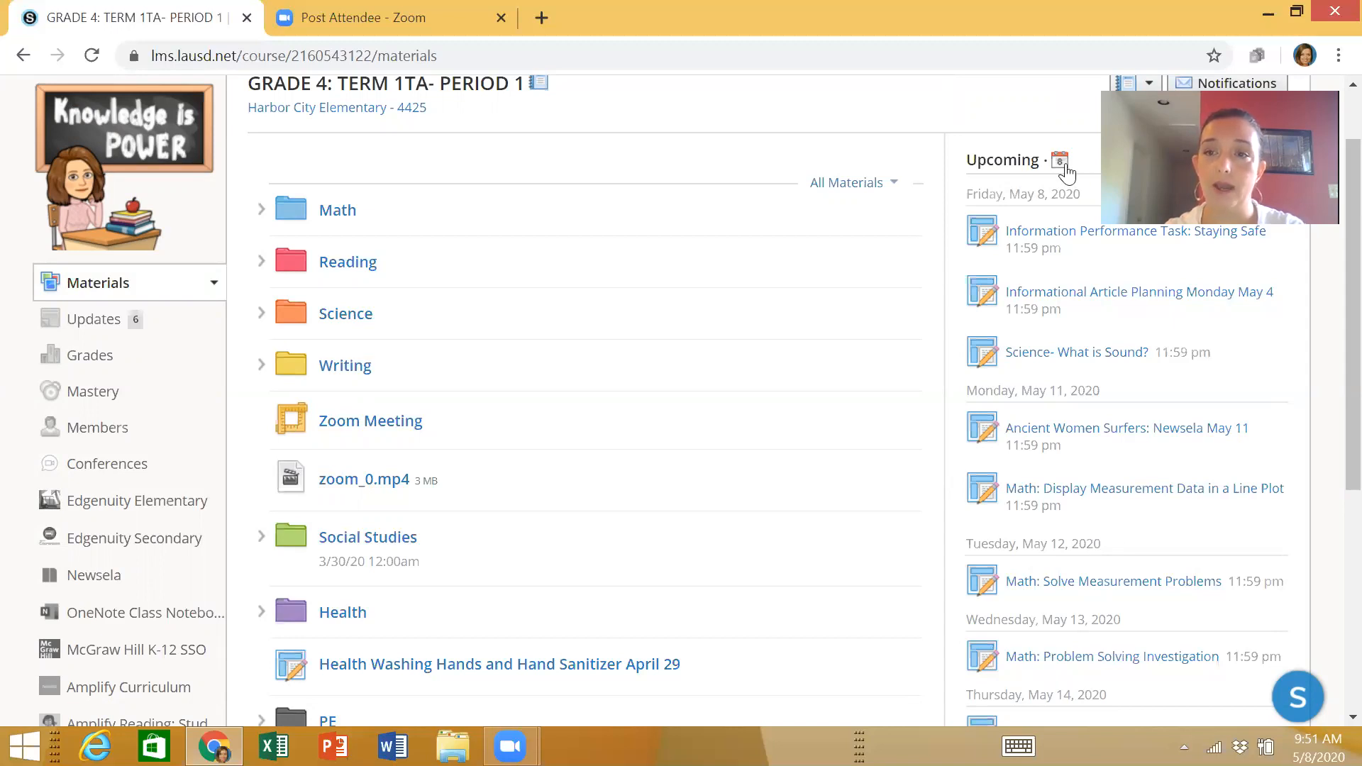
Step: Show the May 2020 calendar of the course's assignments
click(1064, 160)
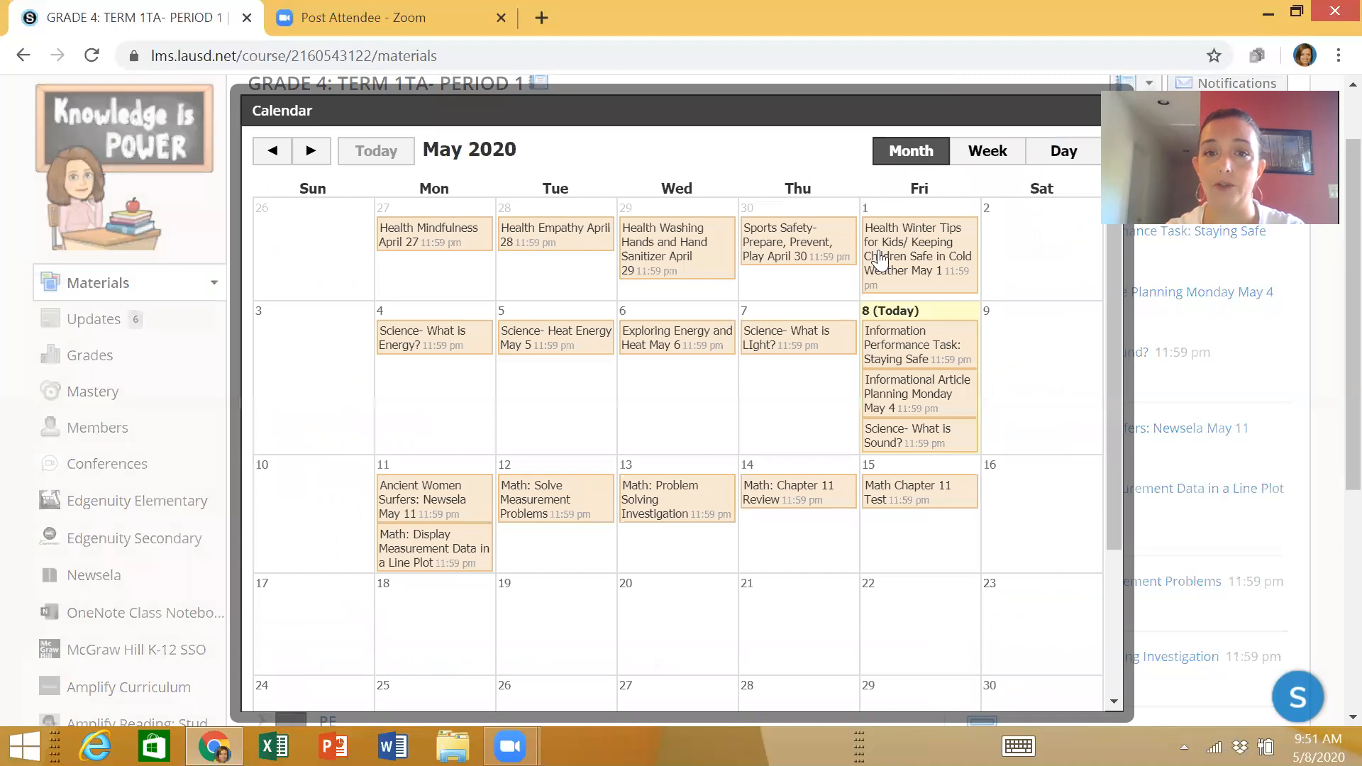
mouse_move(716, 329)
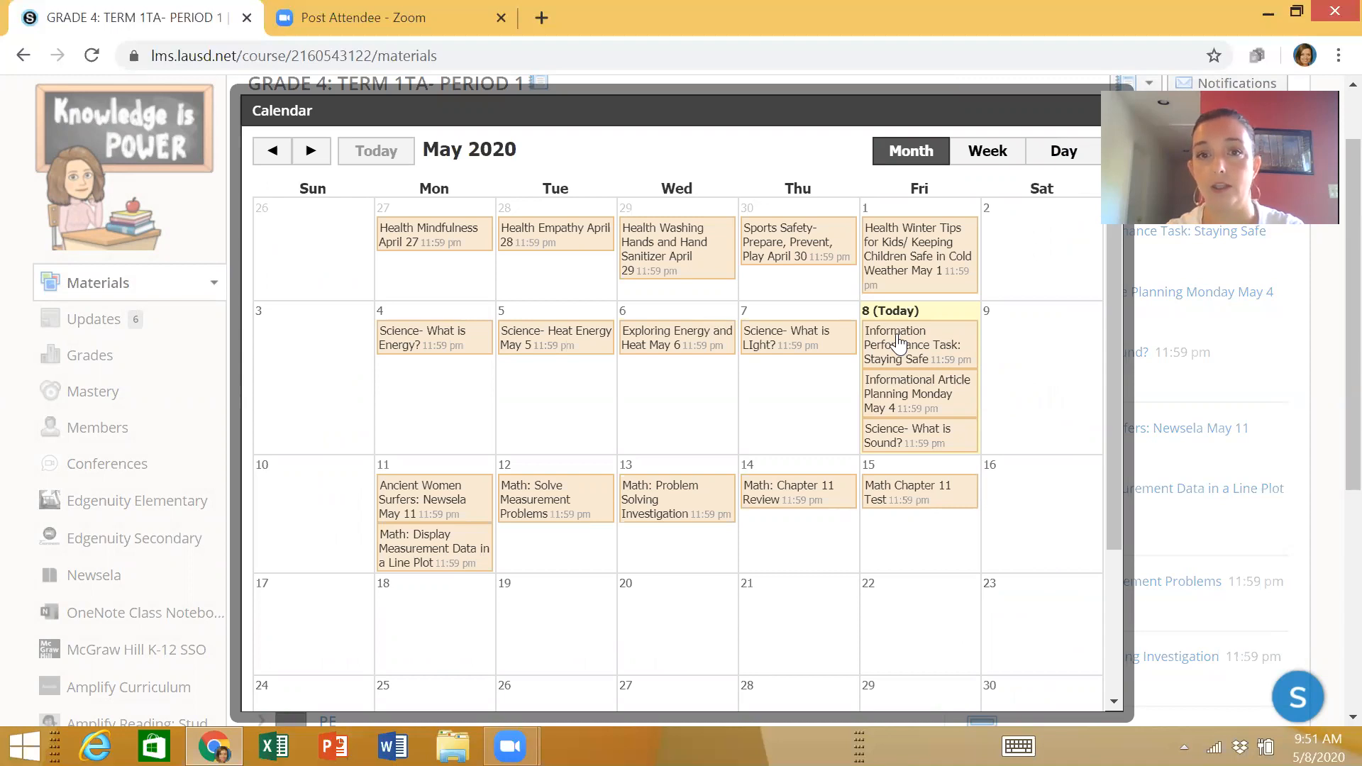
mouse_move(701, 125)
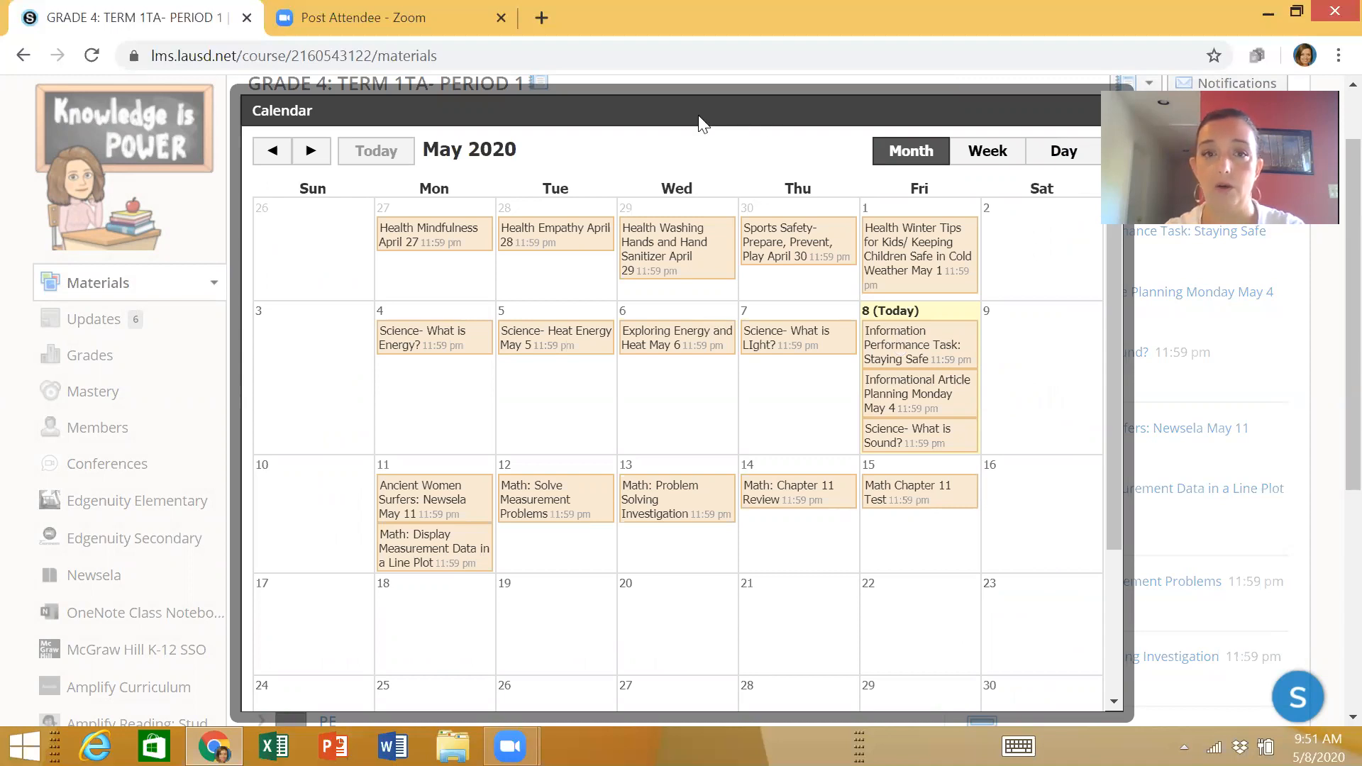
mouse_move(861, 84)
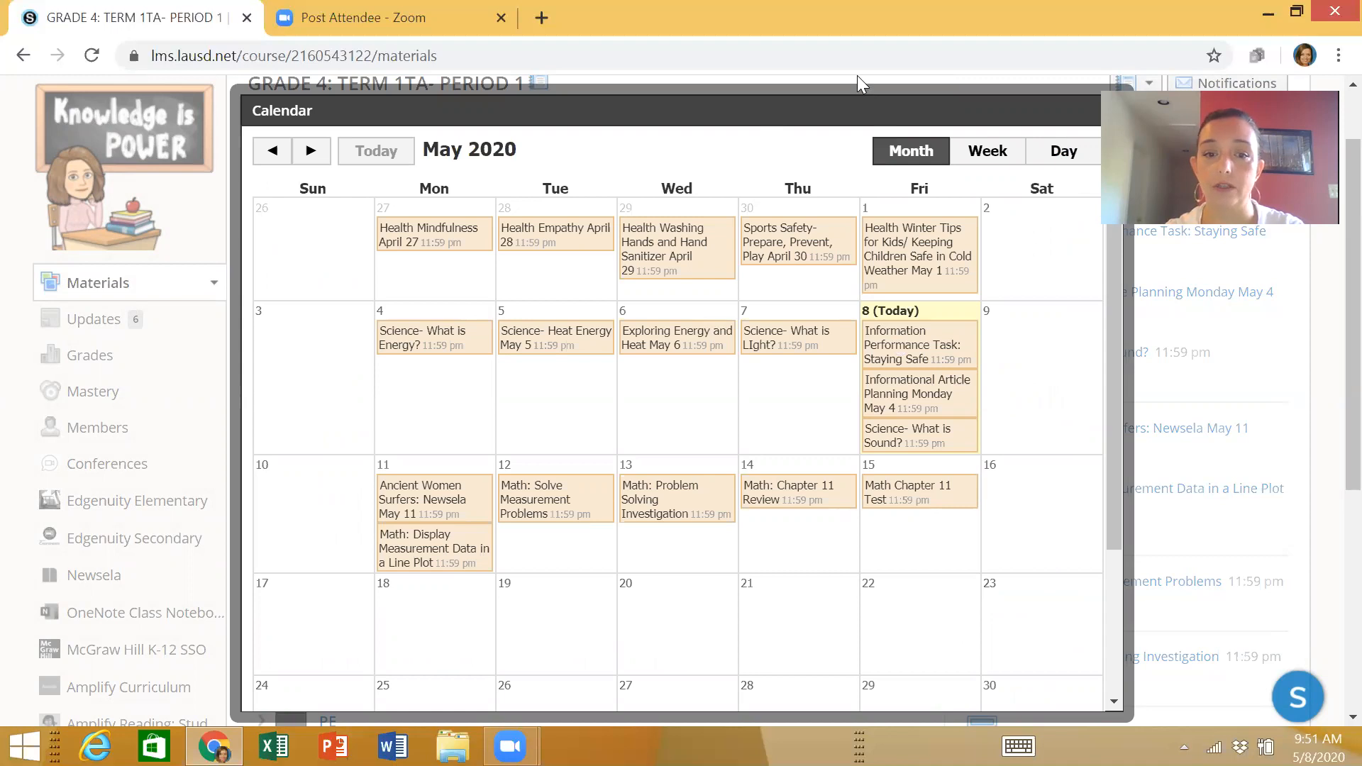
mouse_move(640, 660)
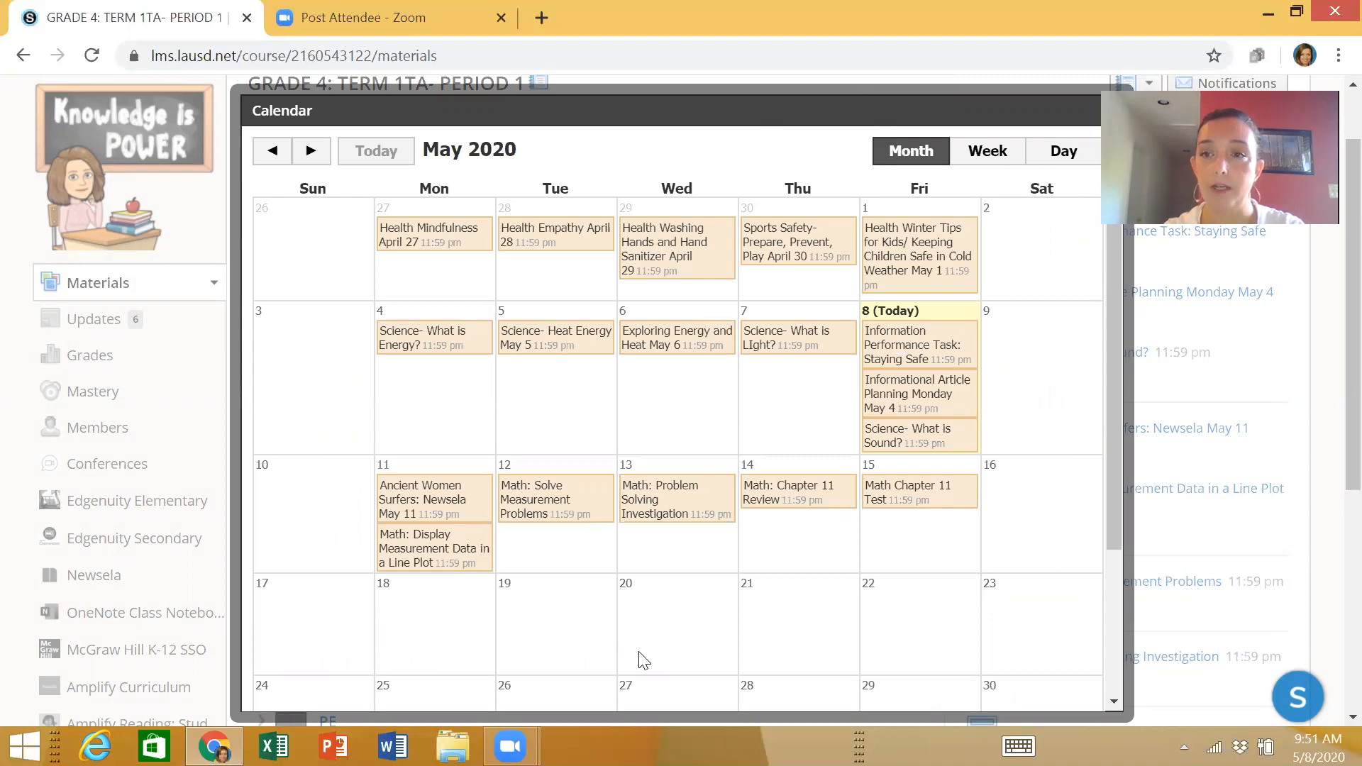